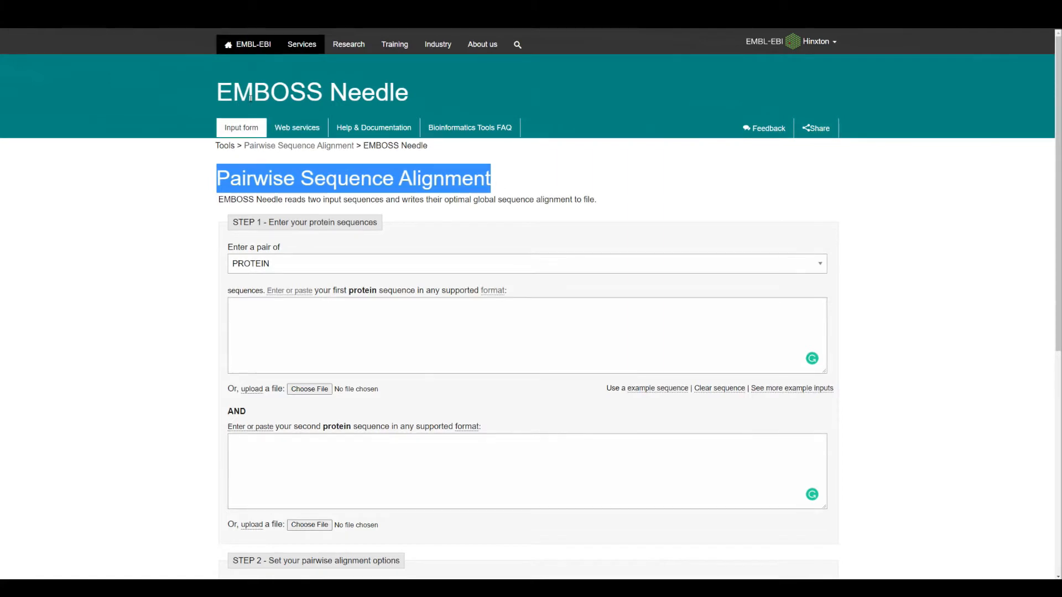
pyautogui.moveTo(561, 181)
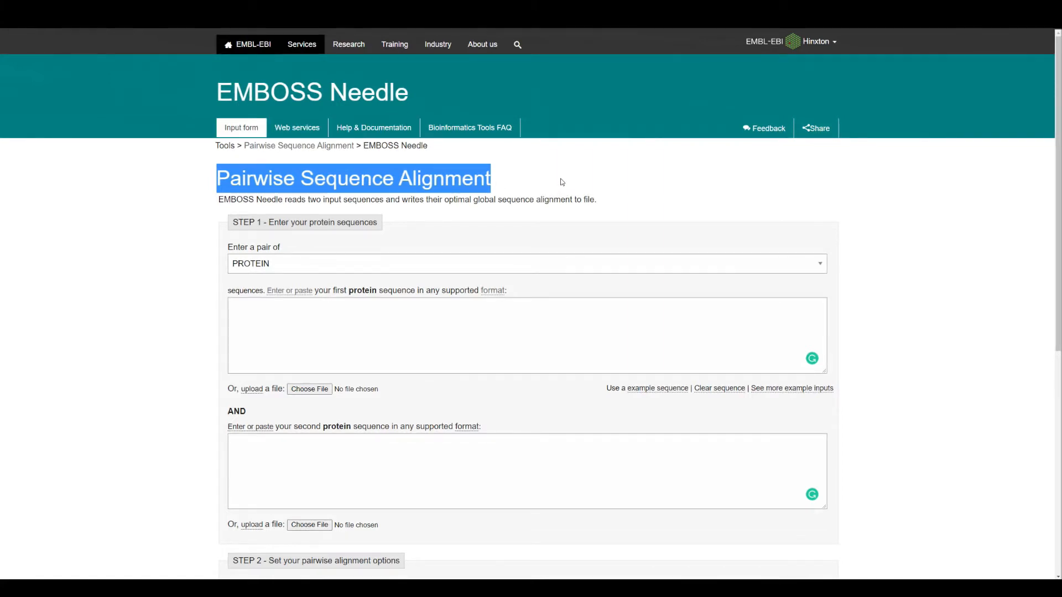
pyautogui.moveTo(555, 180)
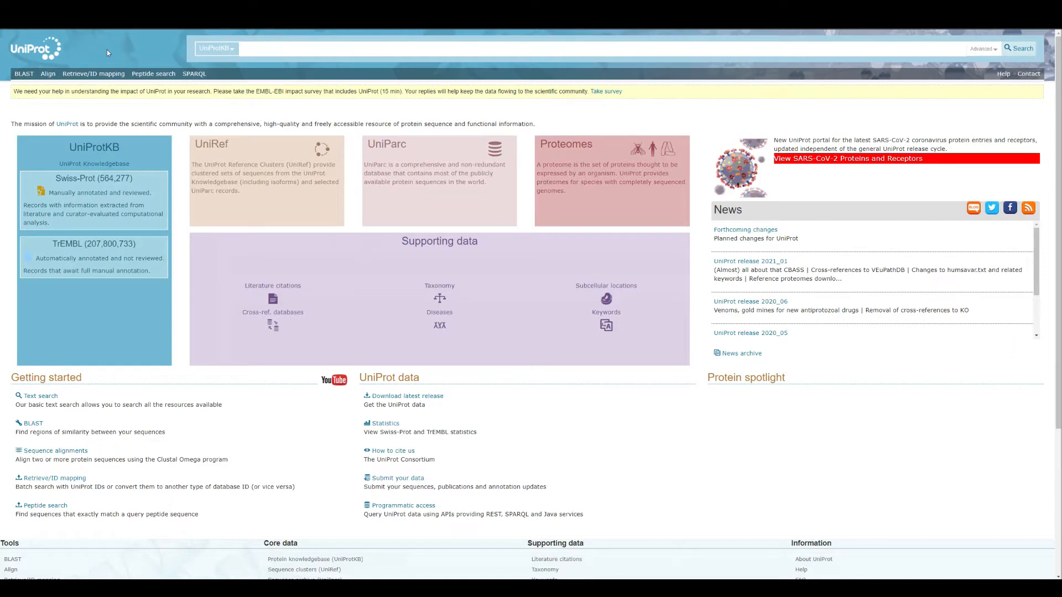
pyautogui.moveTo(127, 46)
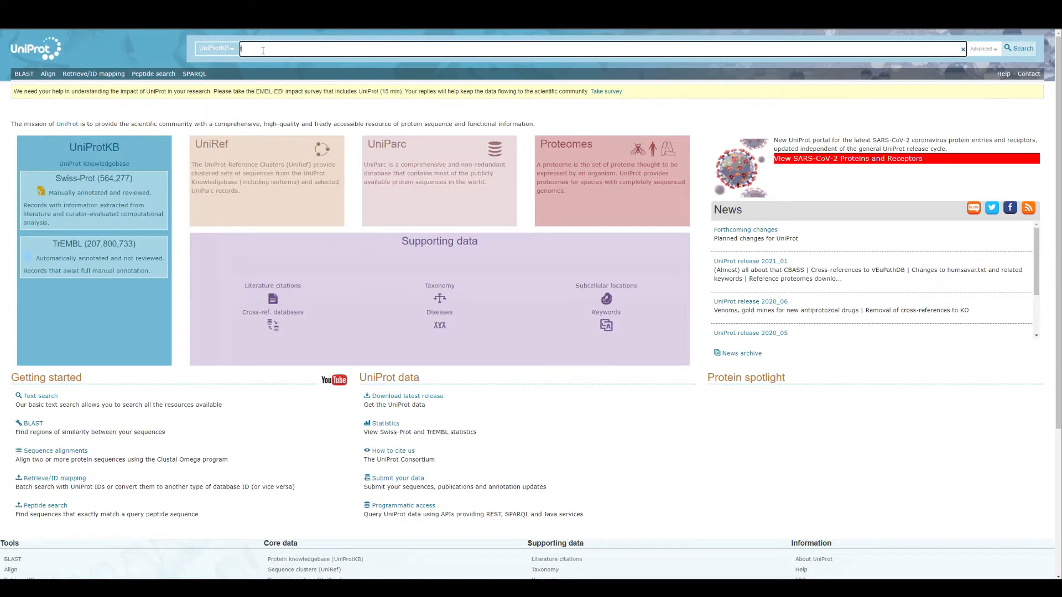
# Search UniProtKB for 'toll like receptor 4 human', listing TLR4_HUMAN (O00206)
pyautogui.write('toll like receptor human')
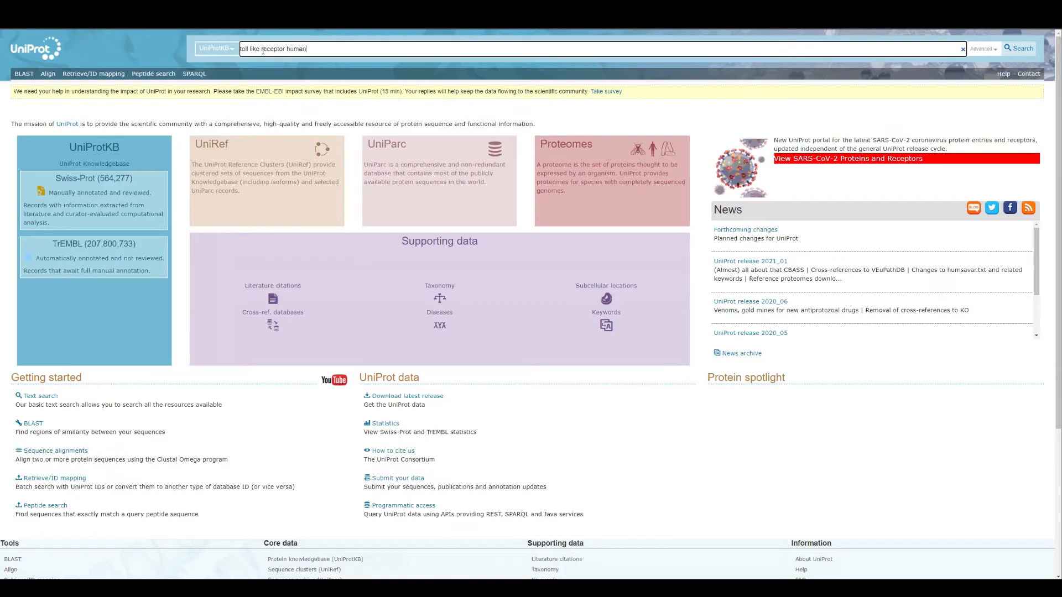
pyautogui.click(1019, 47)
pyautogui.write('4 ')
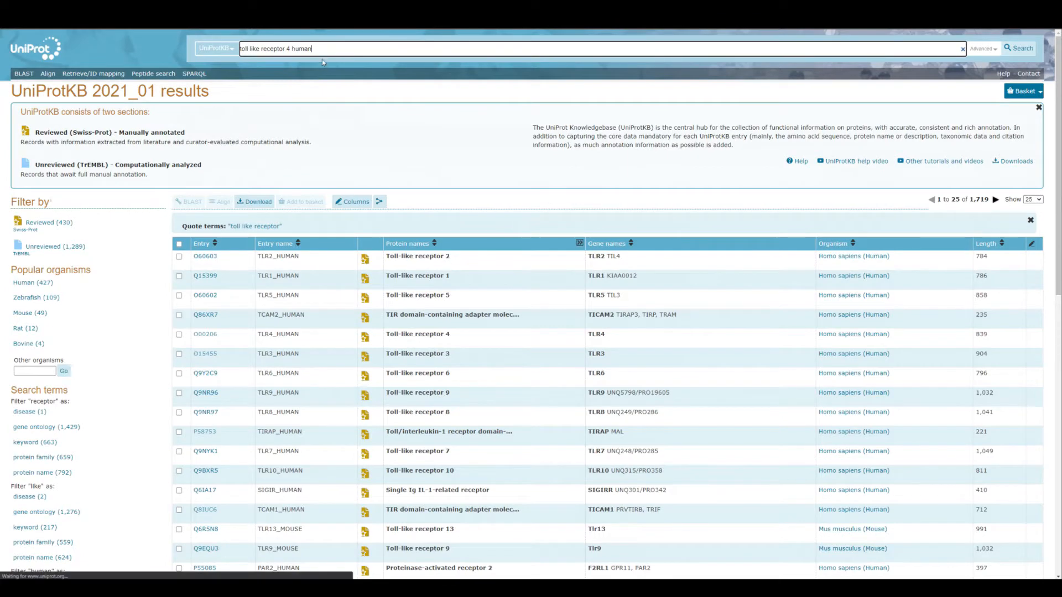
pyautogui.click(1013, 48)
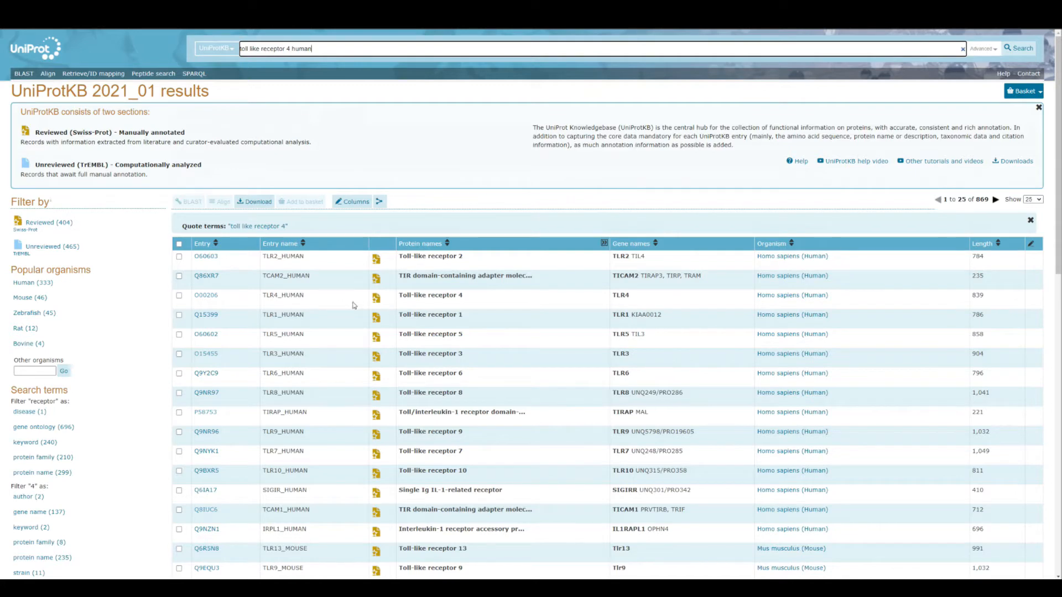
pyautogui.moveTo(212, 299)
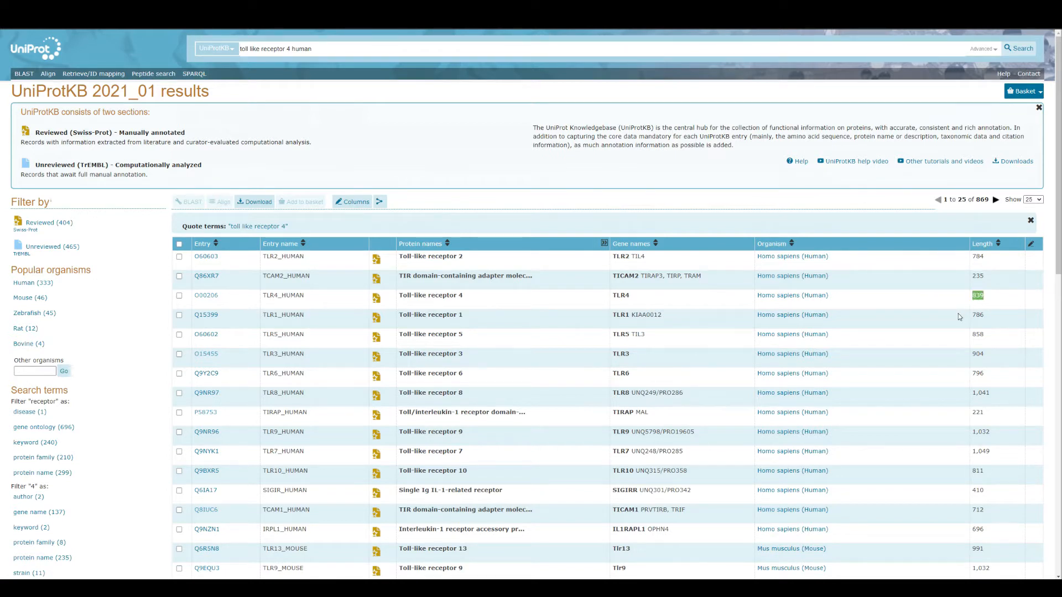
pyautogui.moveTo(214, 289)
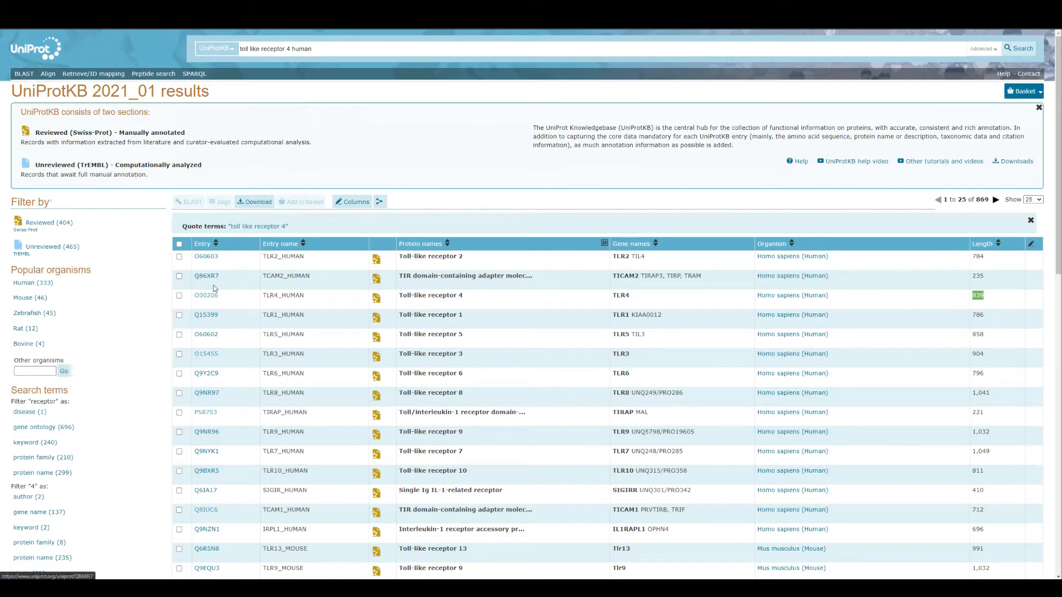
pyautogui.moveTo(206, 298)
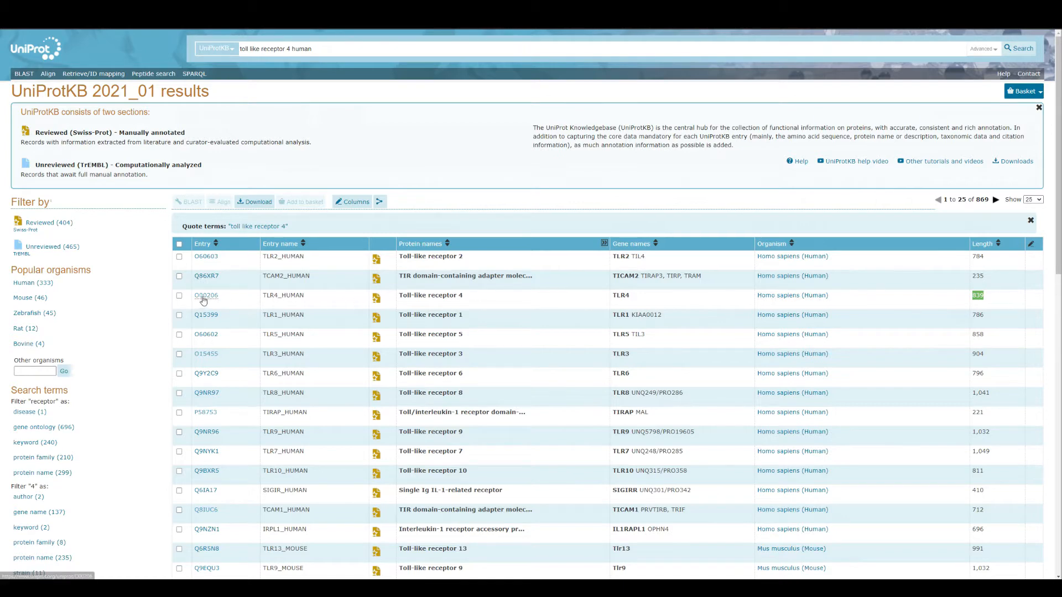
# View entry O00206 as canonical FASTA and paste it into Needle's first sequence box
pyautogui.click(205, 295)
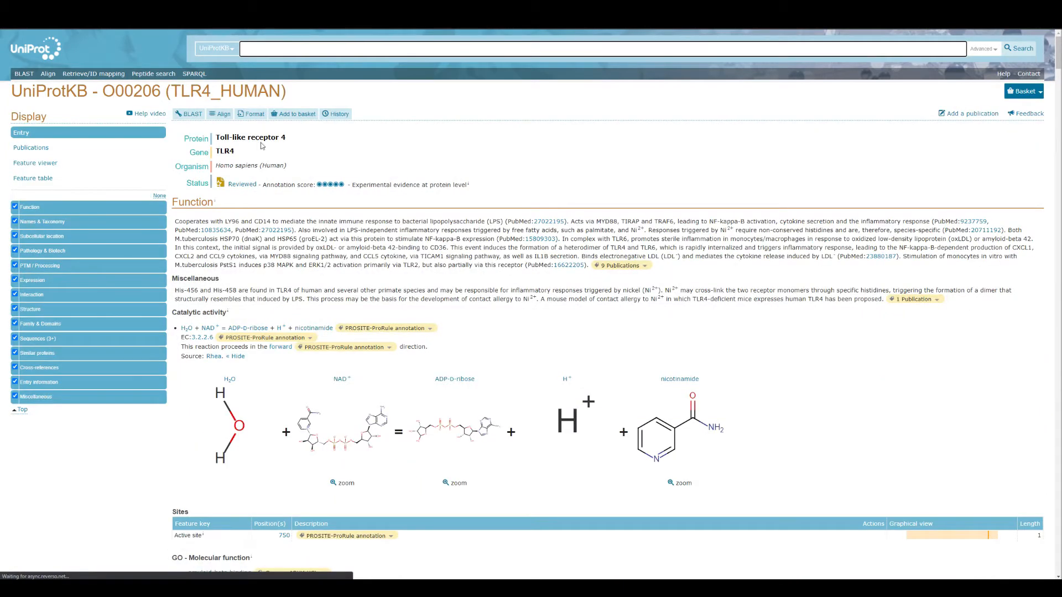
pyautogui.moveTo(291, 153)
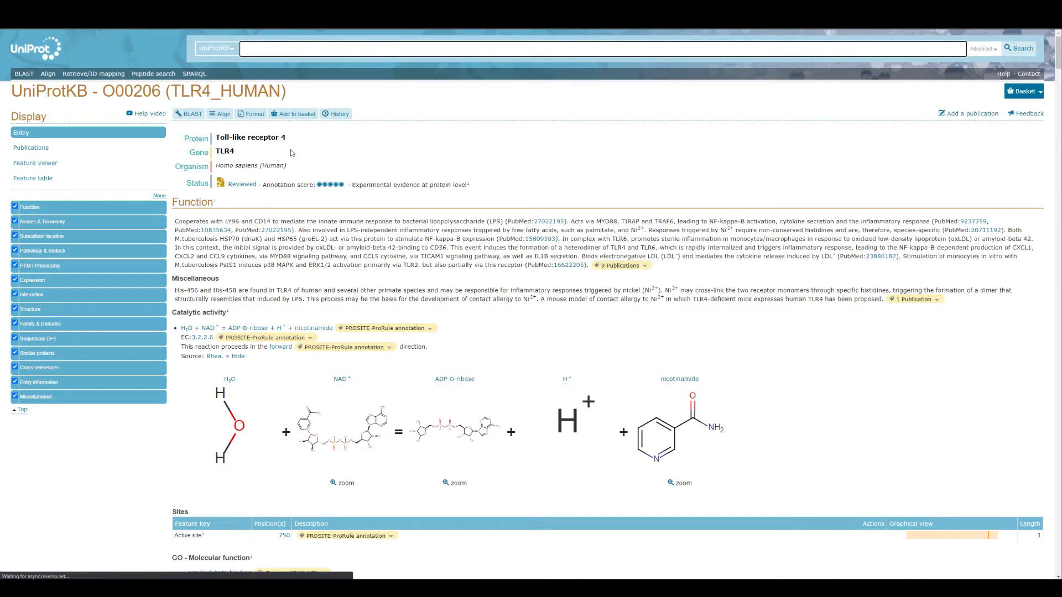
pyautogui.moveTo(235, 147)
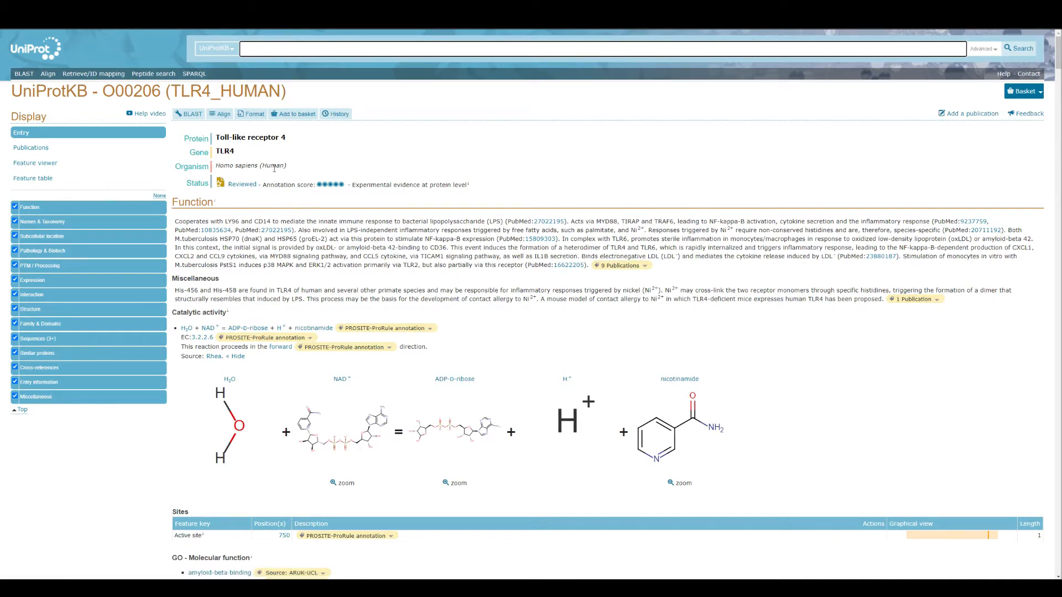
pyautogui.moveTo(354, 157)
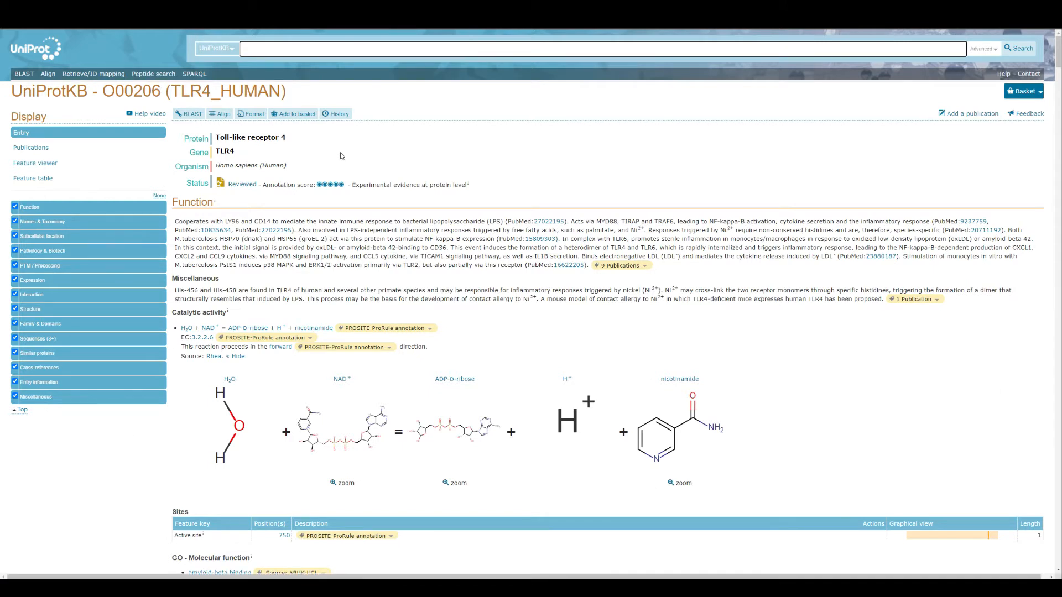
pyautogui.moveTo(410, 152)
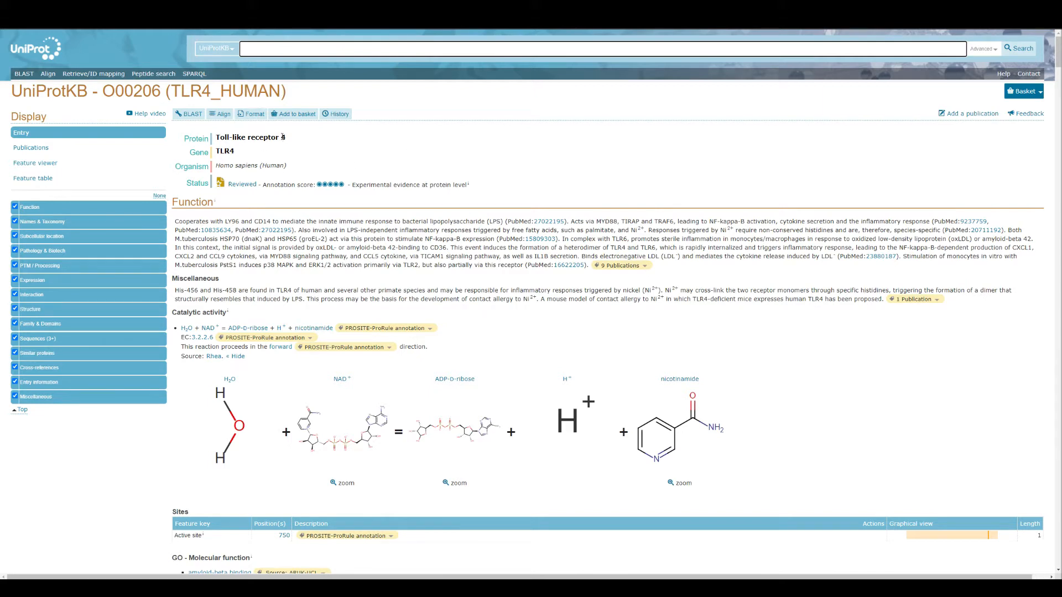
pyautogui.moveTo(253, 114)
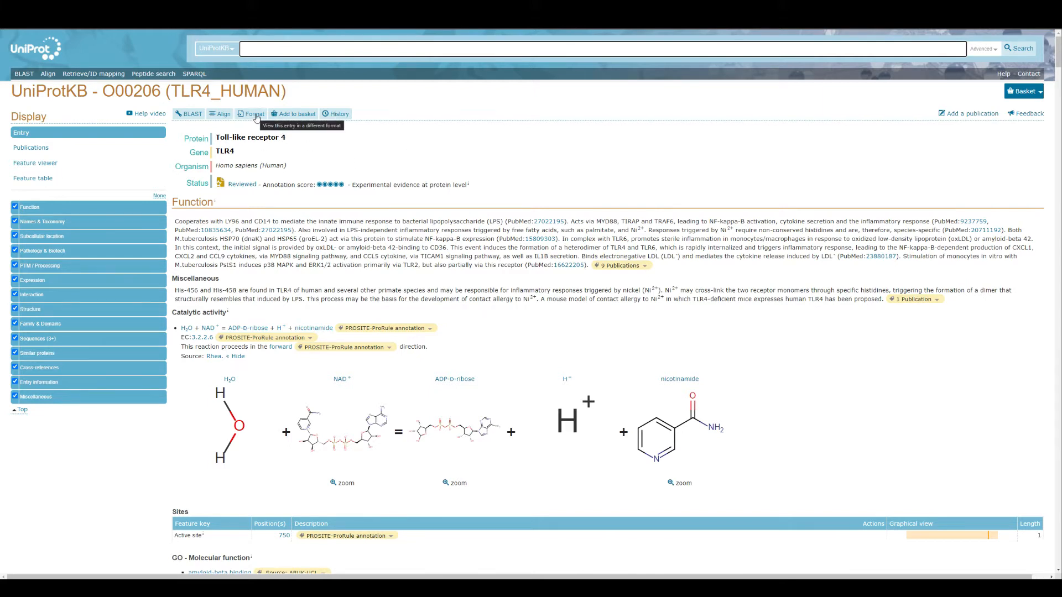
pyautogui.click(251, 114)
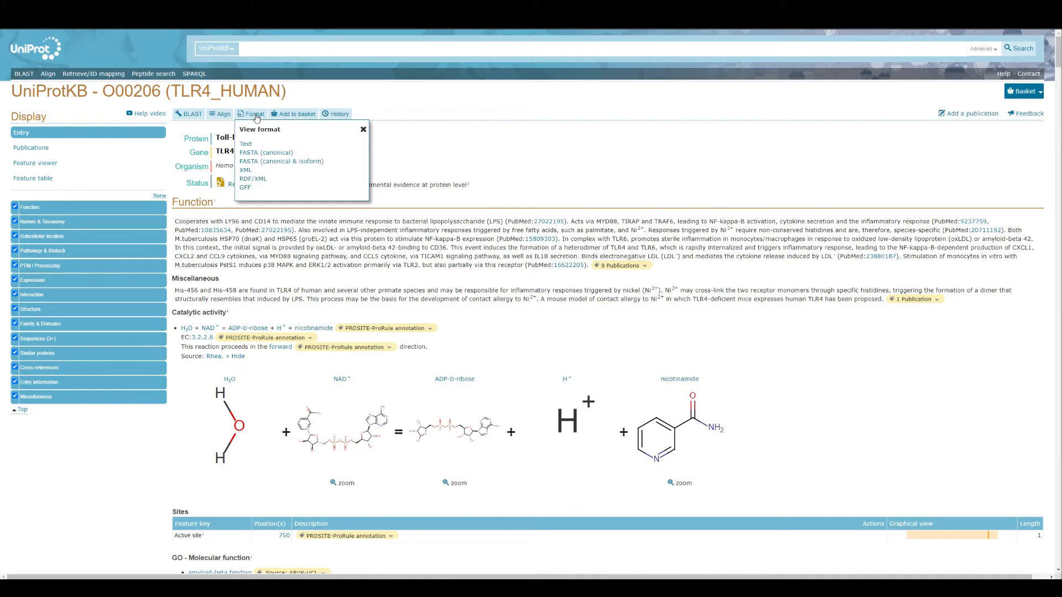
pyautogui.moveTo(246, 149)
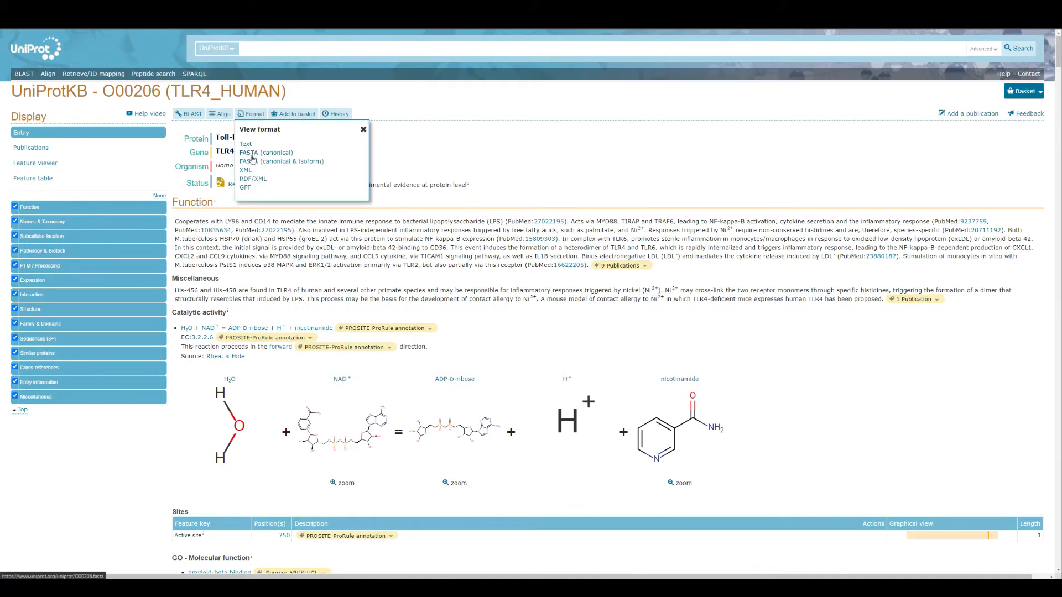
pyautogui.click(265, 153)
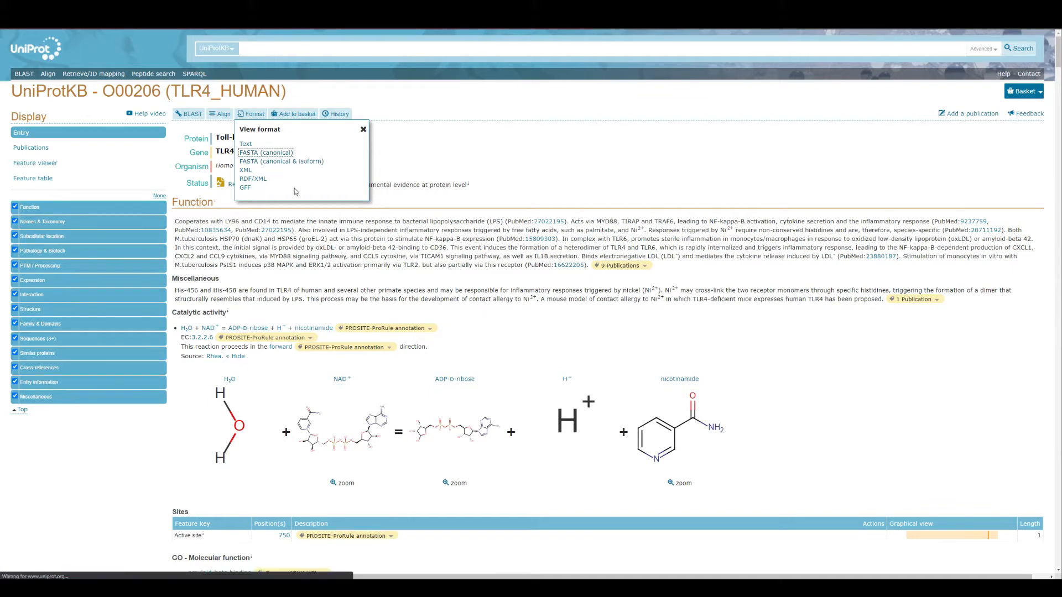
pyautogui.click(266, 151)
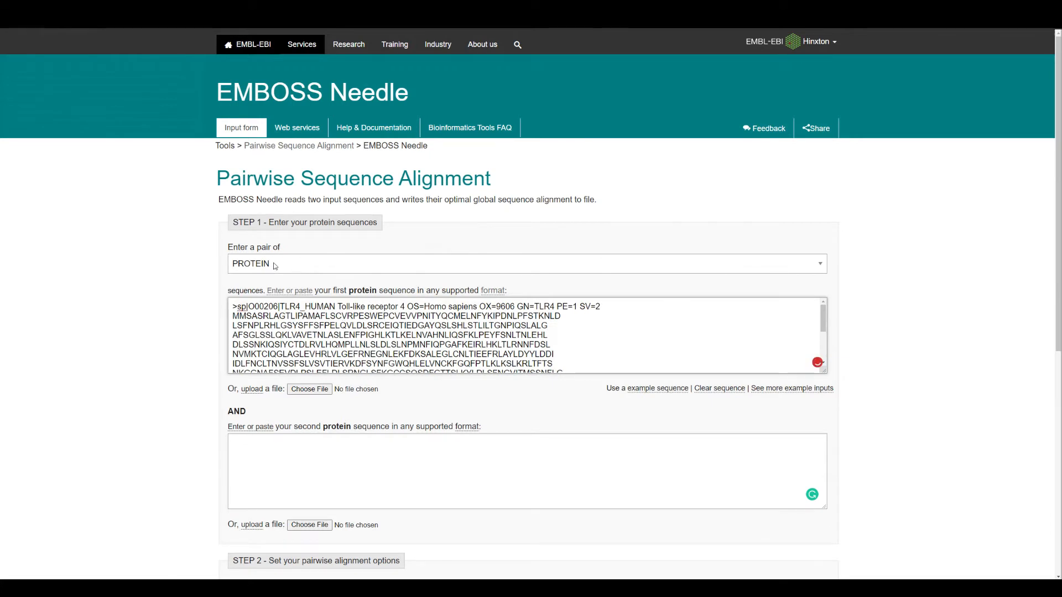
# Check the sequence-type list and keep PROTEIN as the pair type
pyautogui.click(526, 263)
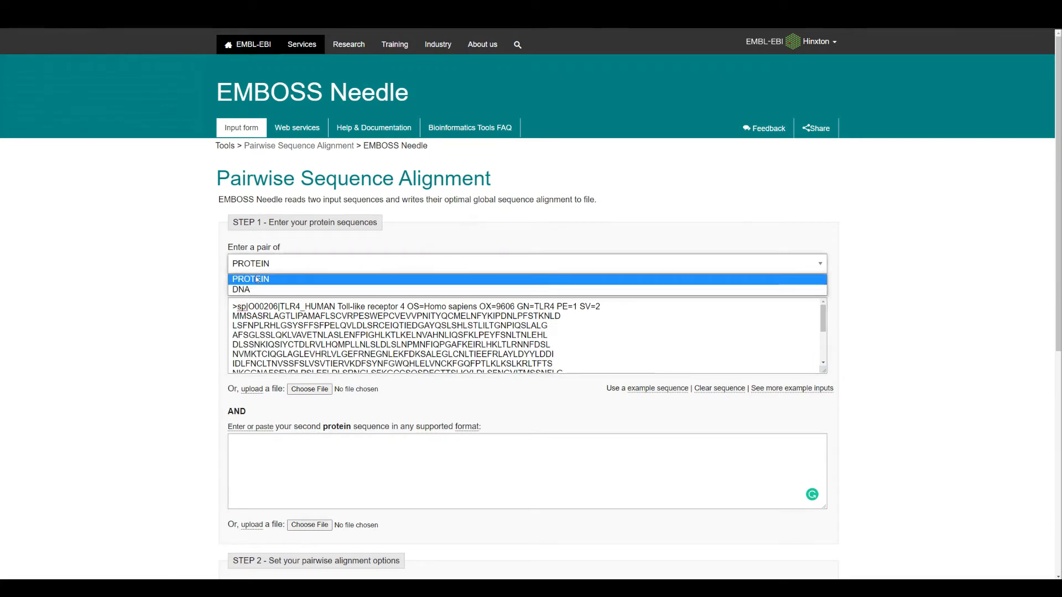
pyautogui.moveTo(241, 290)
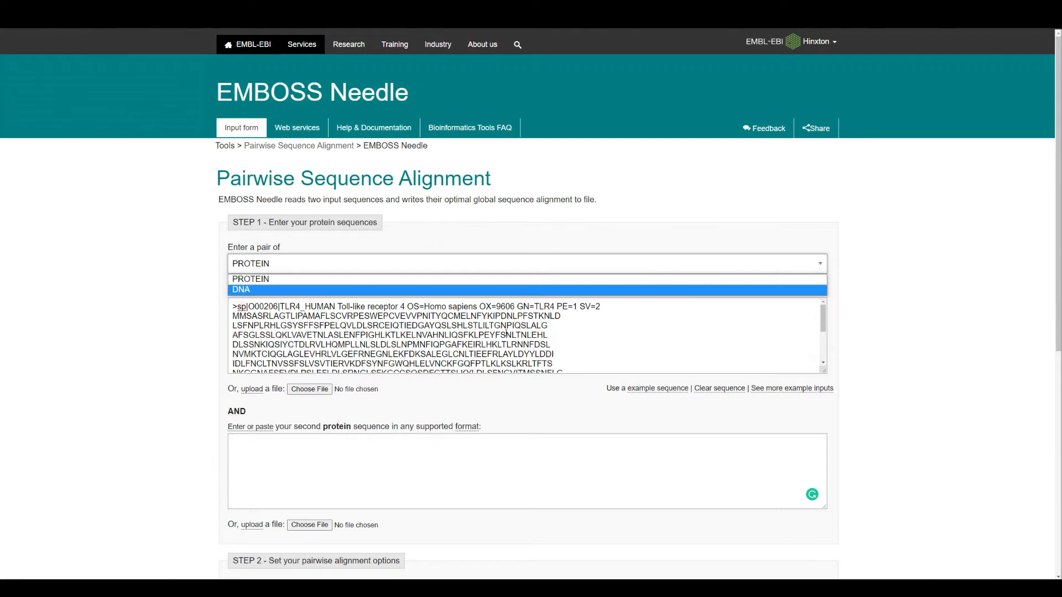
pyautogui.click(250, 278)
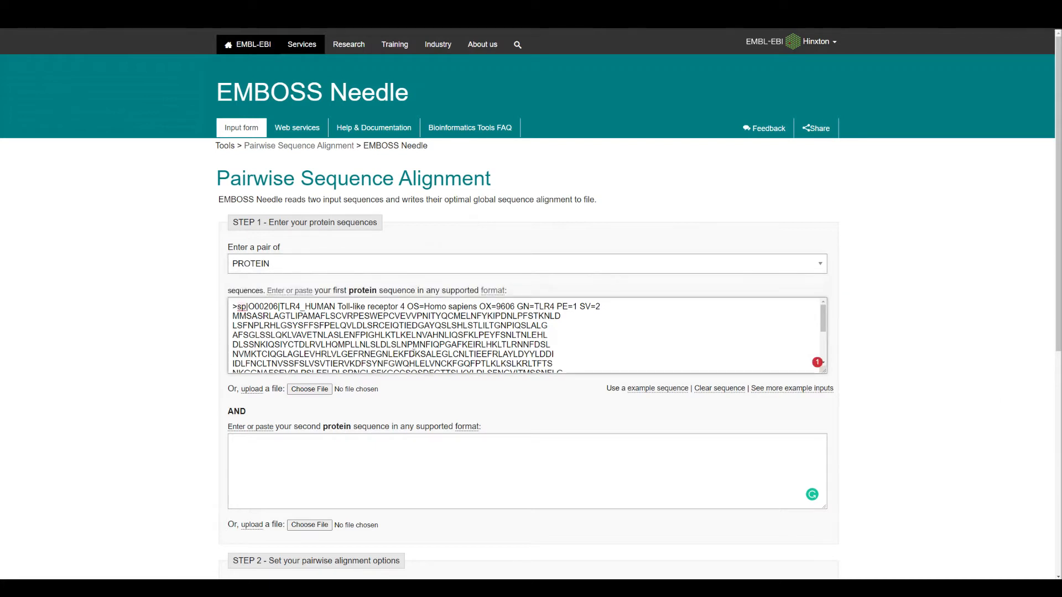
pyautogui.moveTo(364, 305)
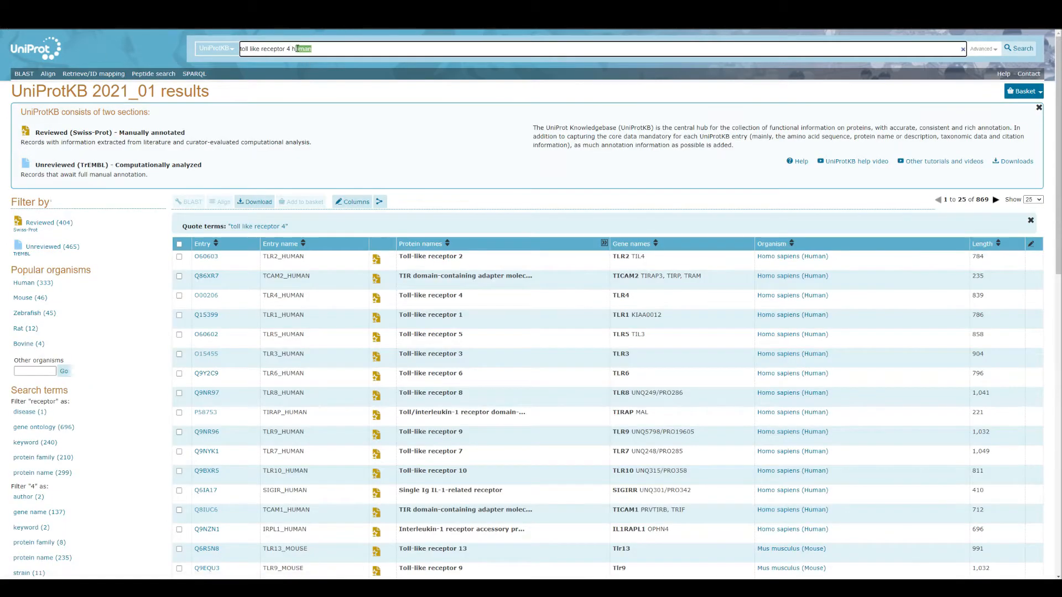
# Search 'toll like receptor 4 mouse' and copy the FASTA of entry Q9QUK6
pyautogui.write('mouse')
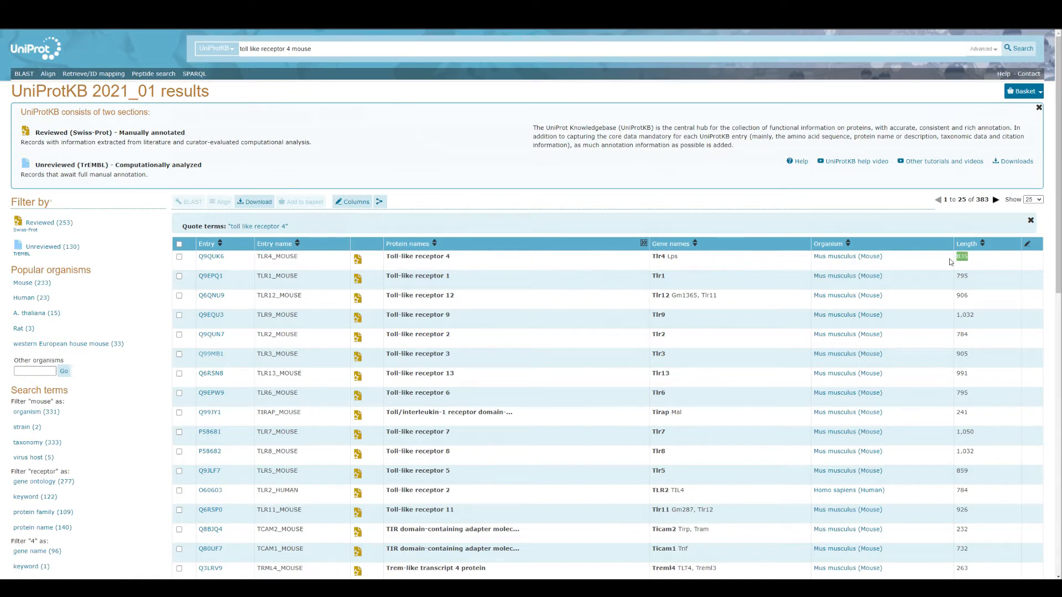
pyautogui.click(211, 256)
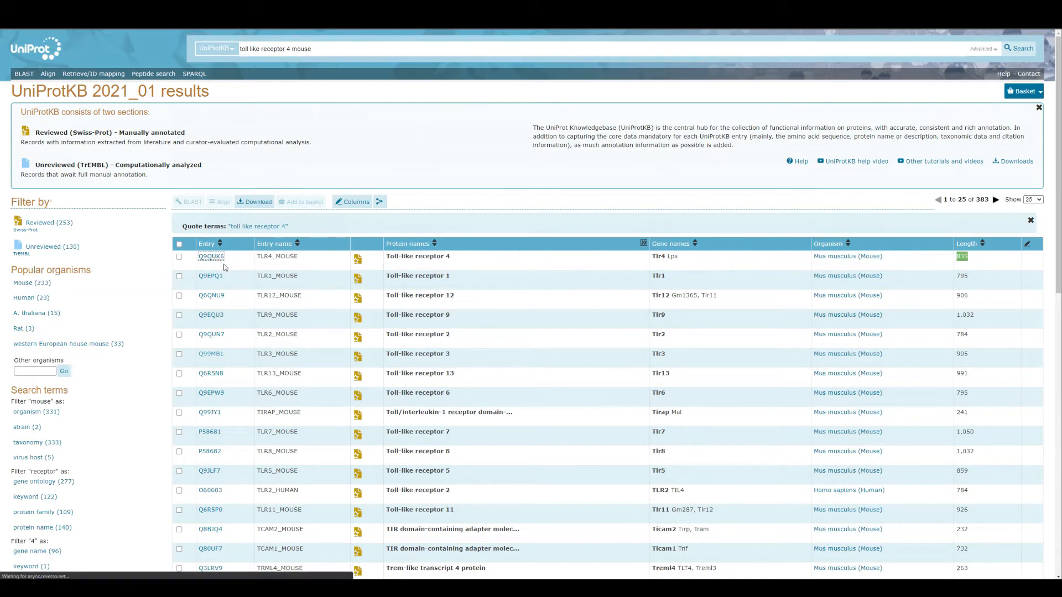
pyautogui.click(210, 256)
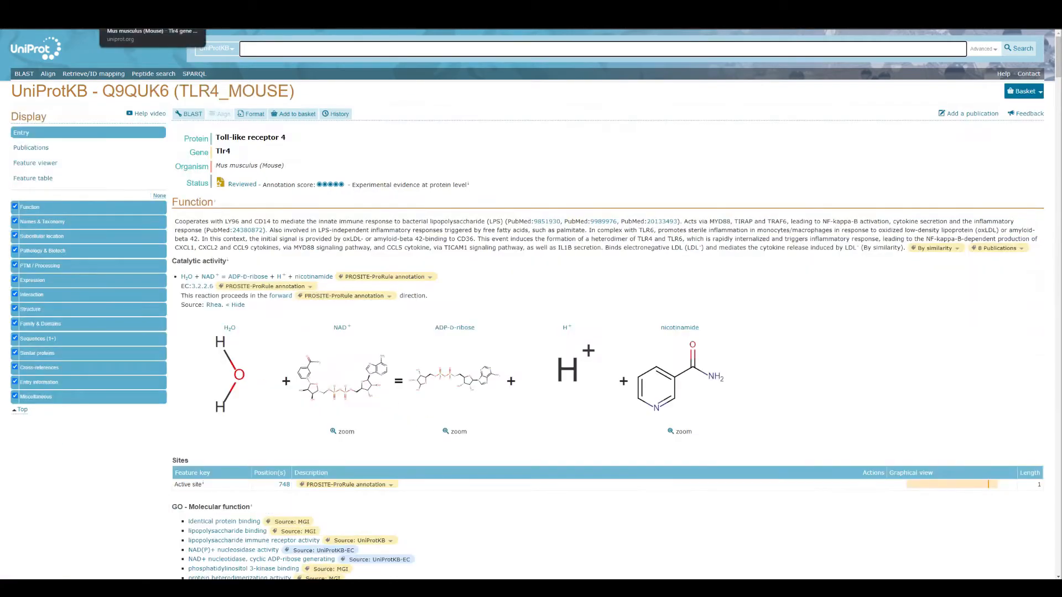
pyautogui.click(254, 114)
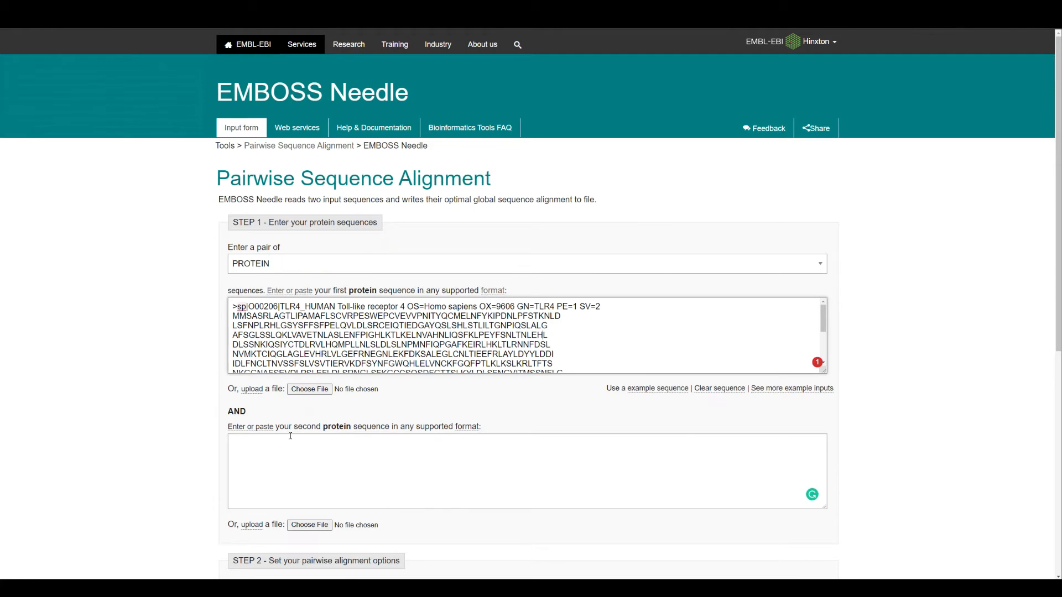
# Fill the second box with the mouse TLR4 sequence and submit the job with defaults
pyautogui.write('GSISFKKVALPSLSYLDLSRNALSFSGCCSYSDLGTNSLRHLDLSFNGAIIMSANFMGLE...')
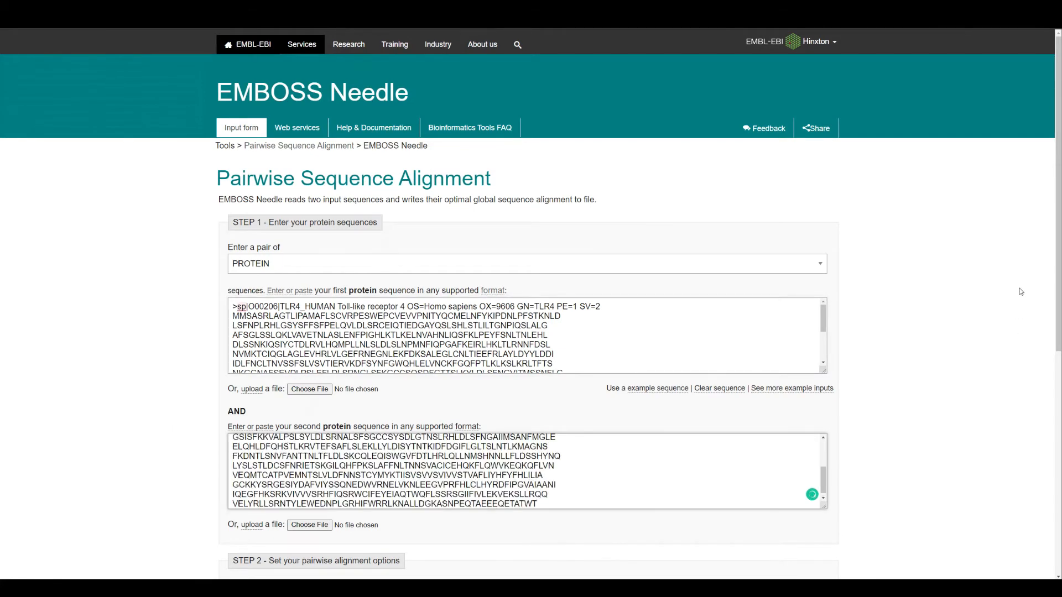
pyautogui.scroll(-3)
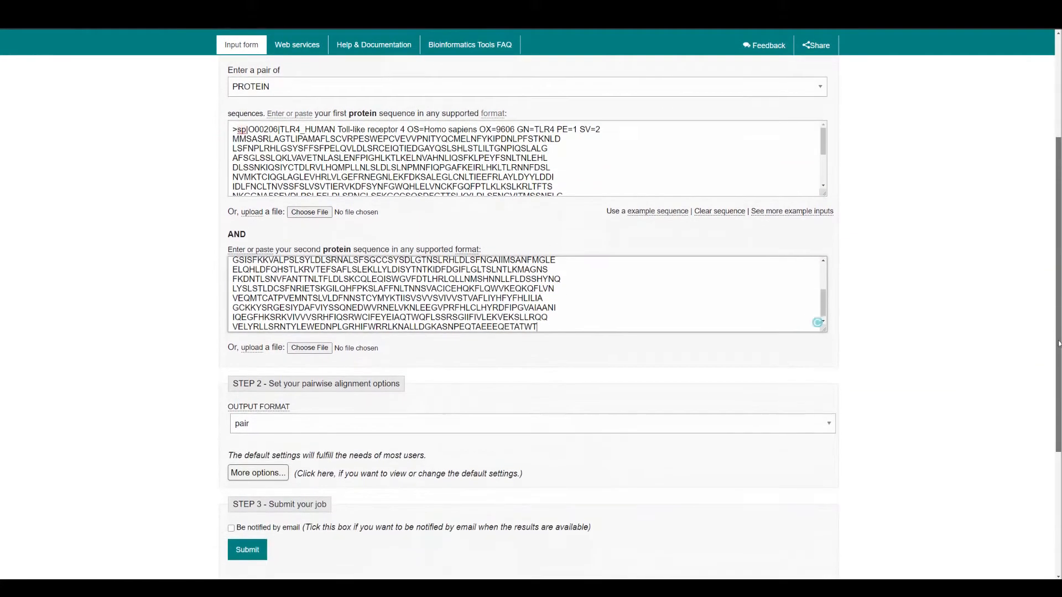
pyautogui.scroll(-3)
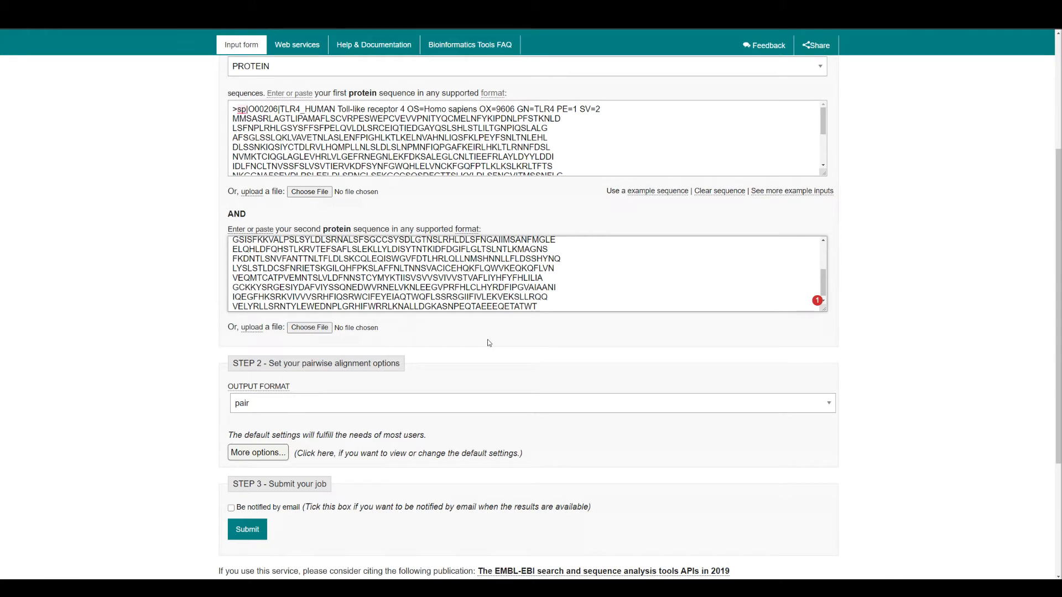
pyautogui.moveTo(487, 342)
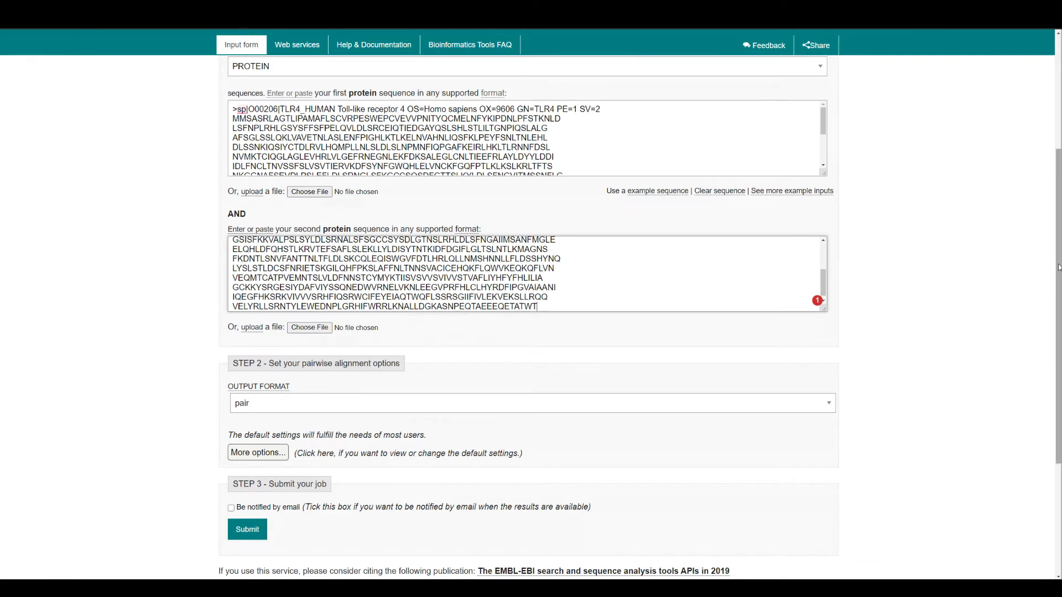
pyautogui.scroll(-3)
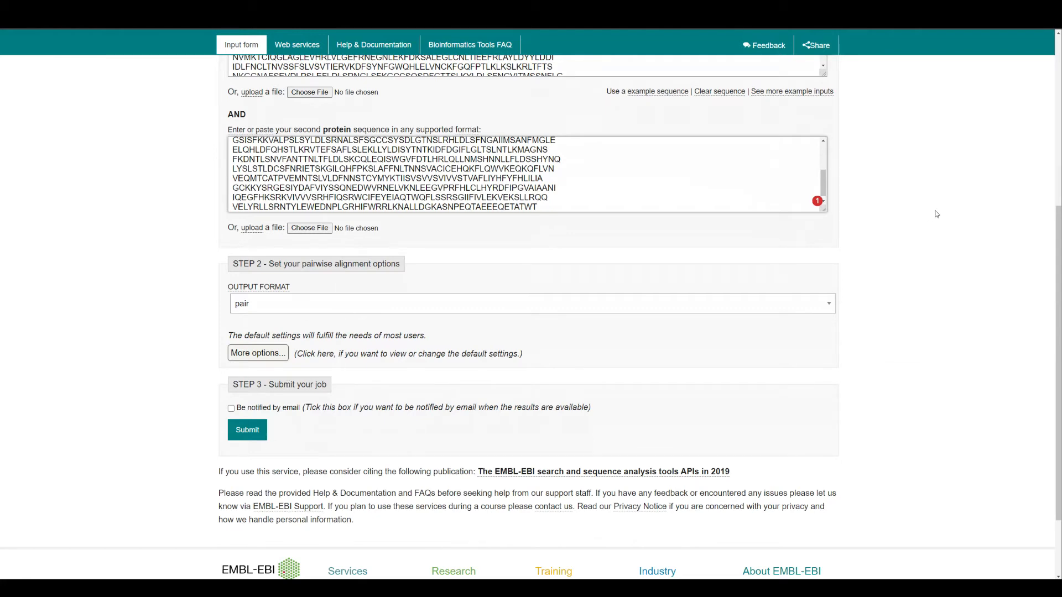
pyautogui.scroll(-3)
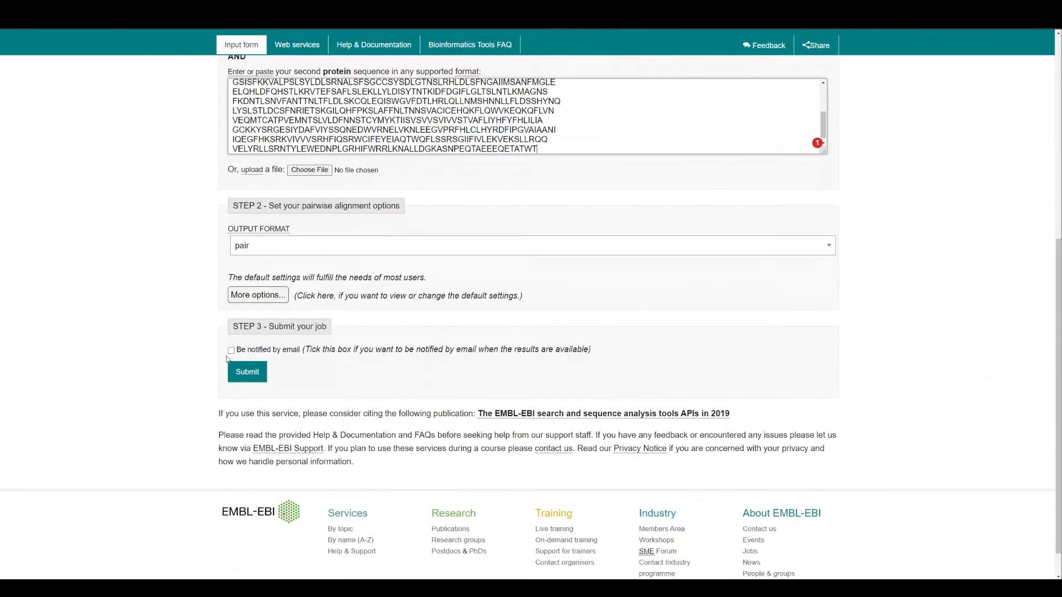
pyautogui.click(248, 371)
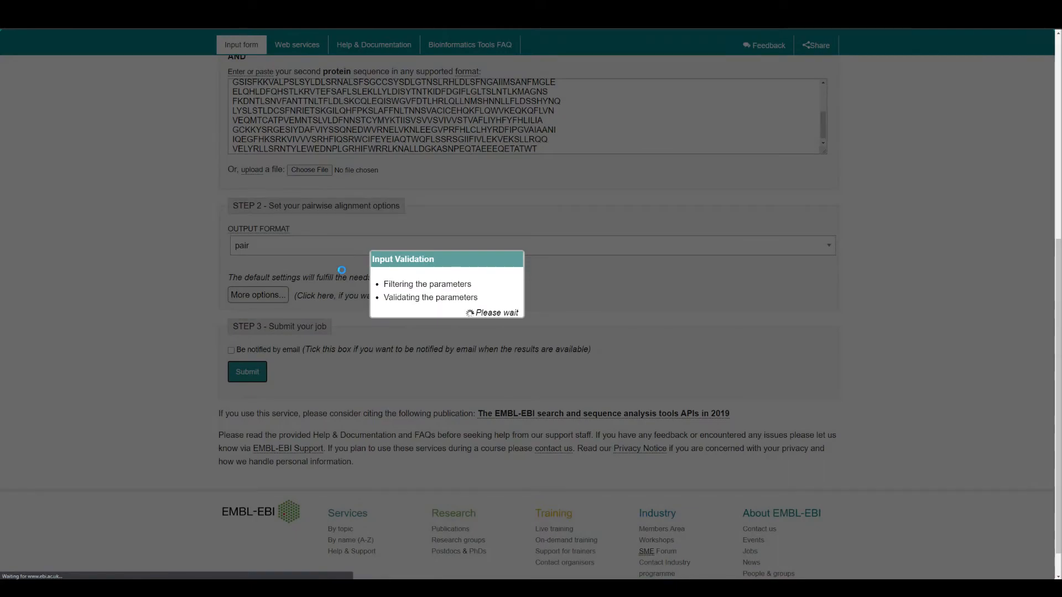
# Wait through the job-running status and scroll the returned alignment summary (length 843, gaps 1.4%)
pyautogui.click(247, 372)
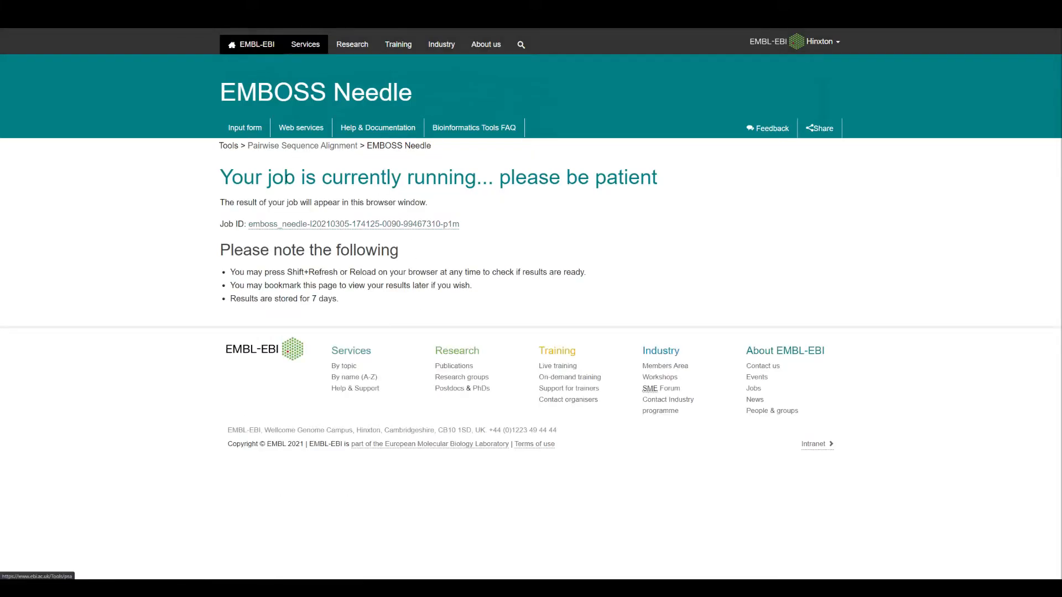
pyautogui.moveTo(219, 177); pyautogui.dragTo(401, 177)
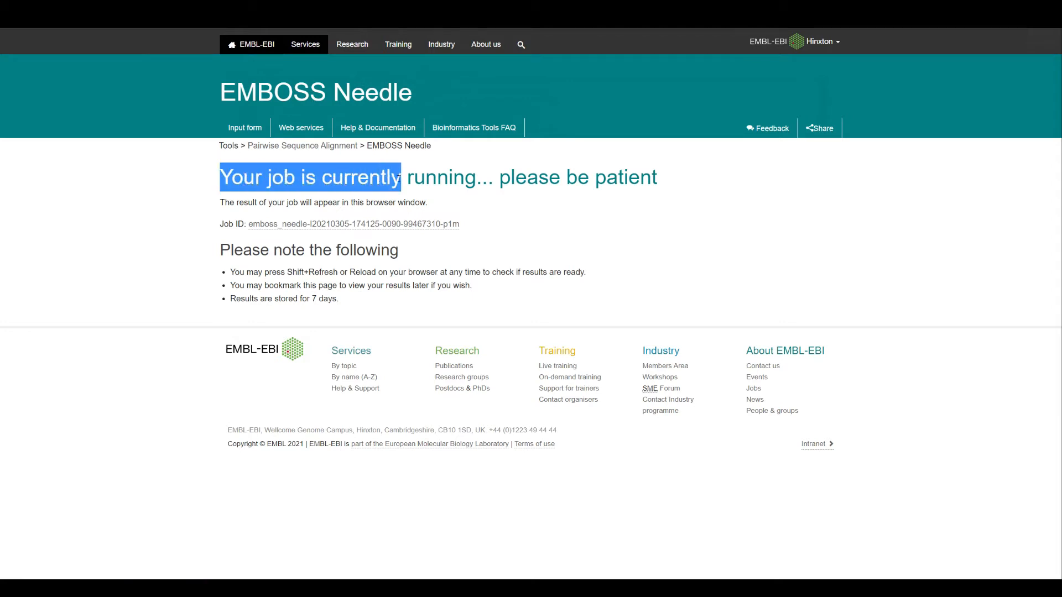
pyautogui.moveTo(400, 177); pyautogui.dragTo(593, 177)
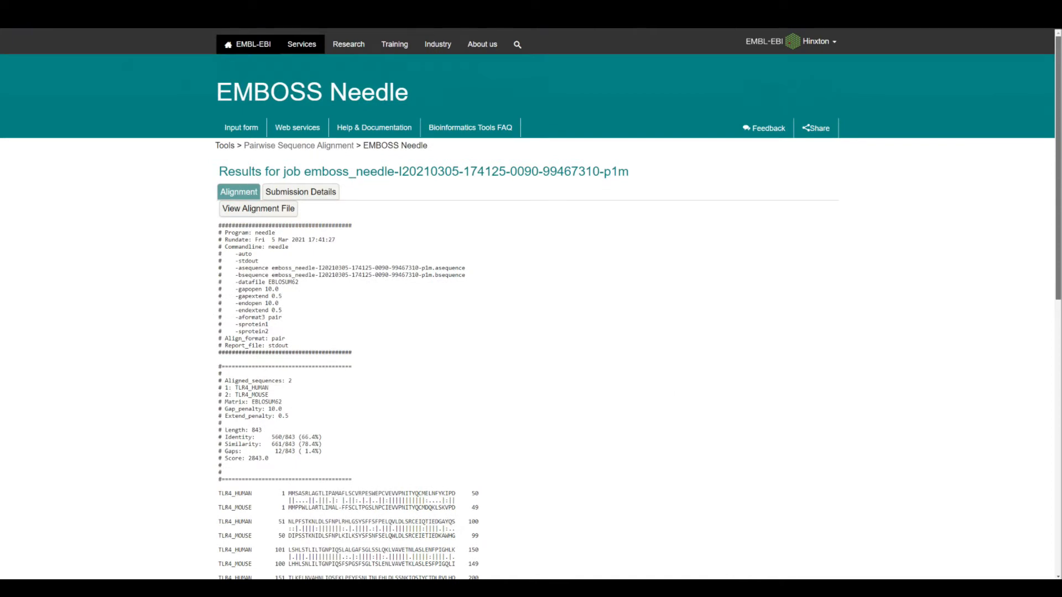
pyautogui.scroll(-3)
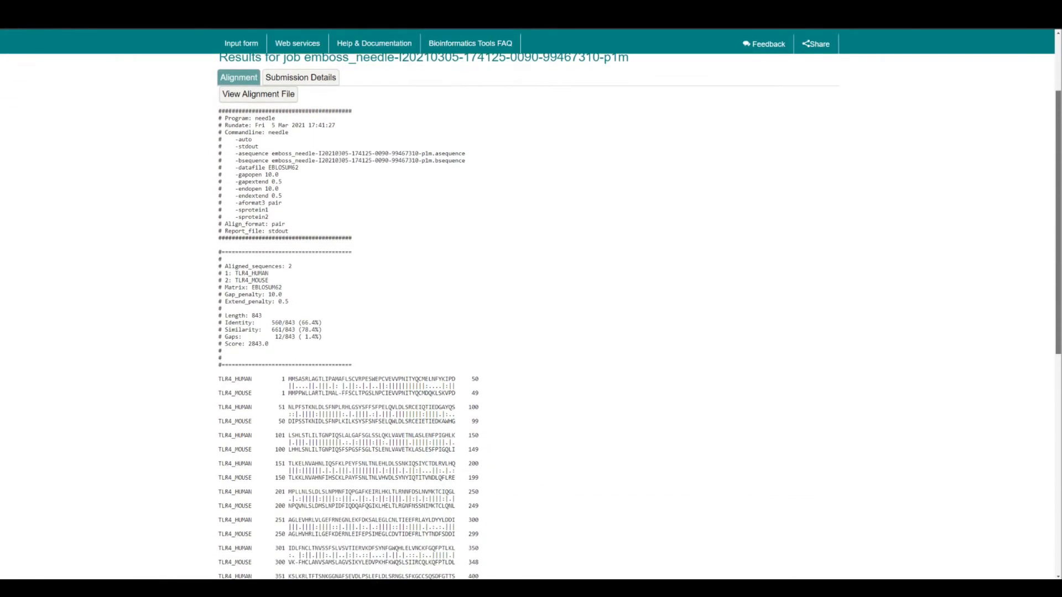
pyautogui.scroll(-3)
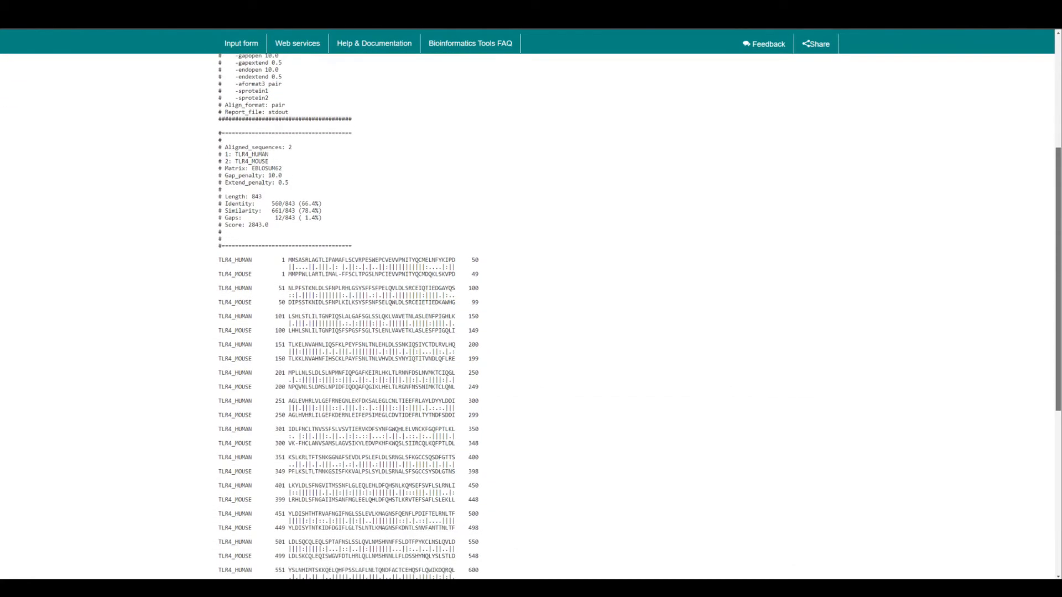
pyautogui.scroll(-3)
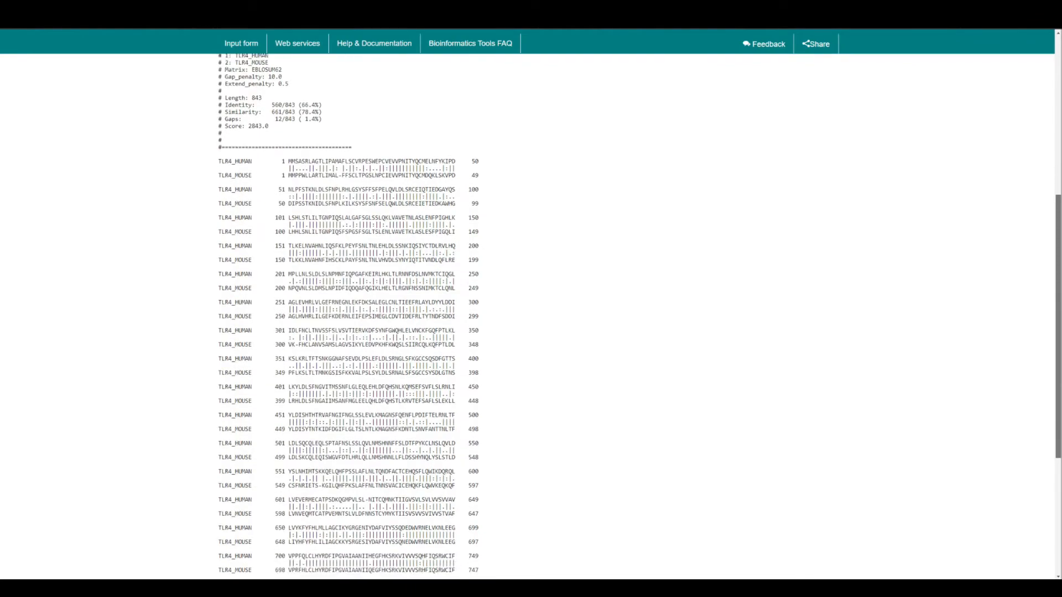
pyautogui.scroll(-3)
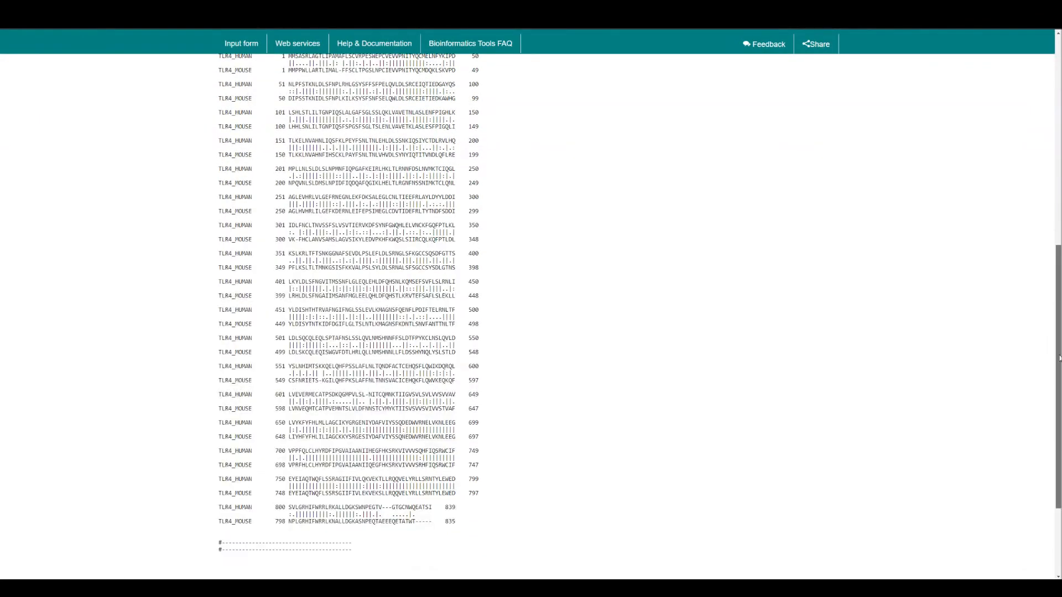
pyautogui.scroll(3)
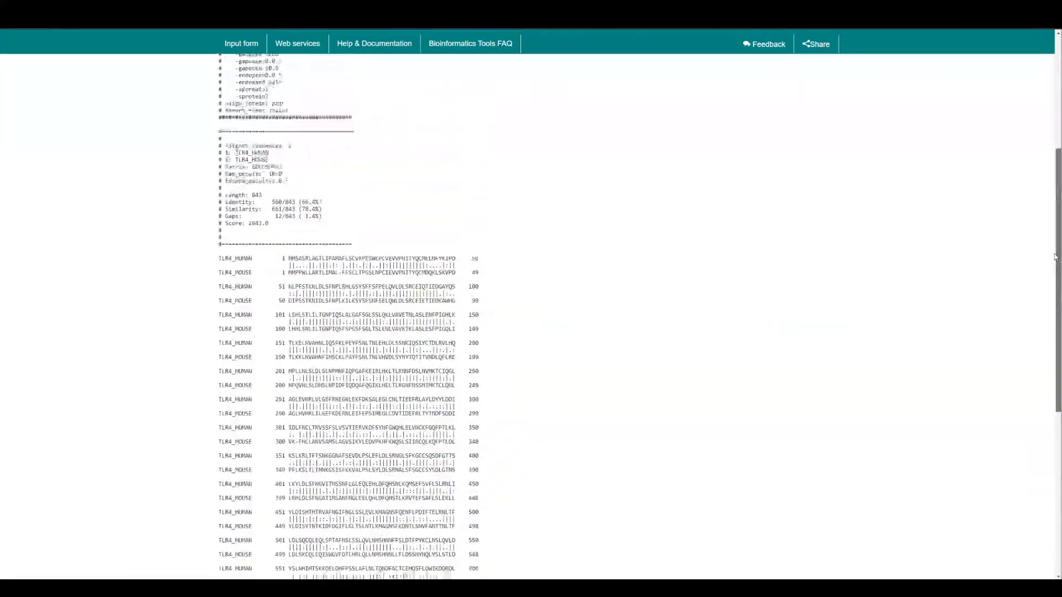
pyautogui.scroll(3)
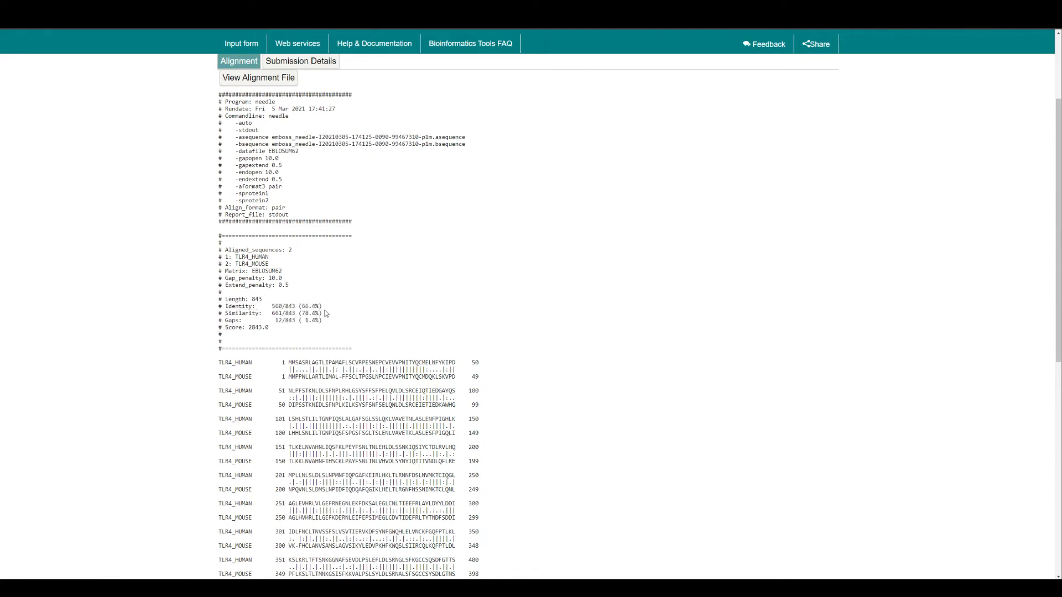
# Highlight the 78.4% similarity and 2843.0 score values in the results
pyautogui.doubleClick(310, 305)
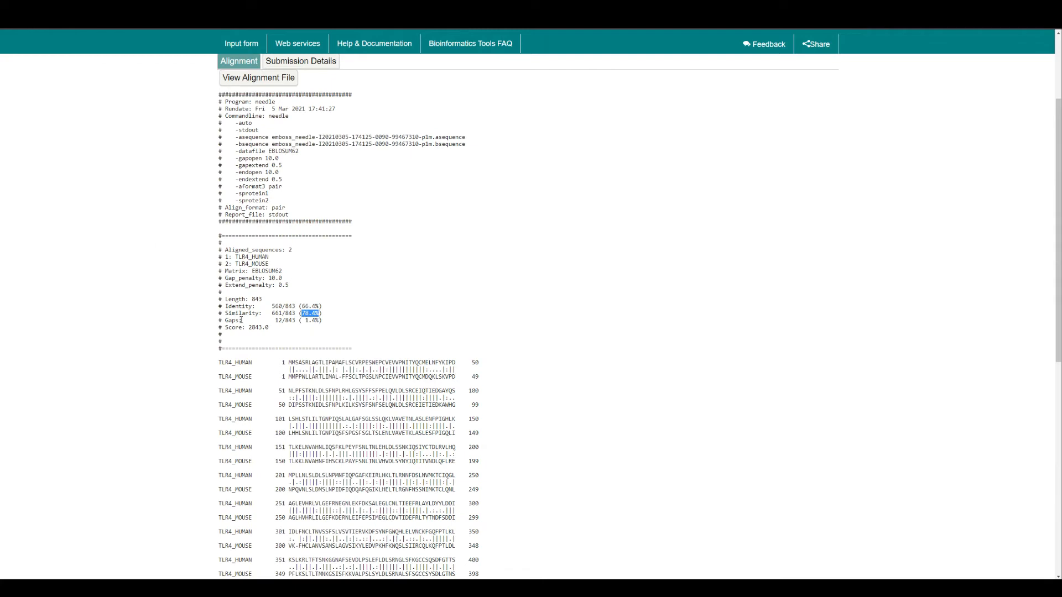
pyautogui.doubleClick(312, 321)
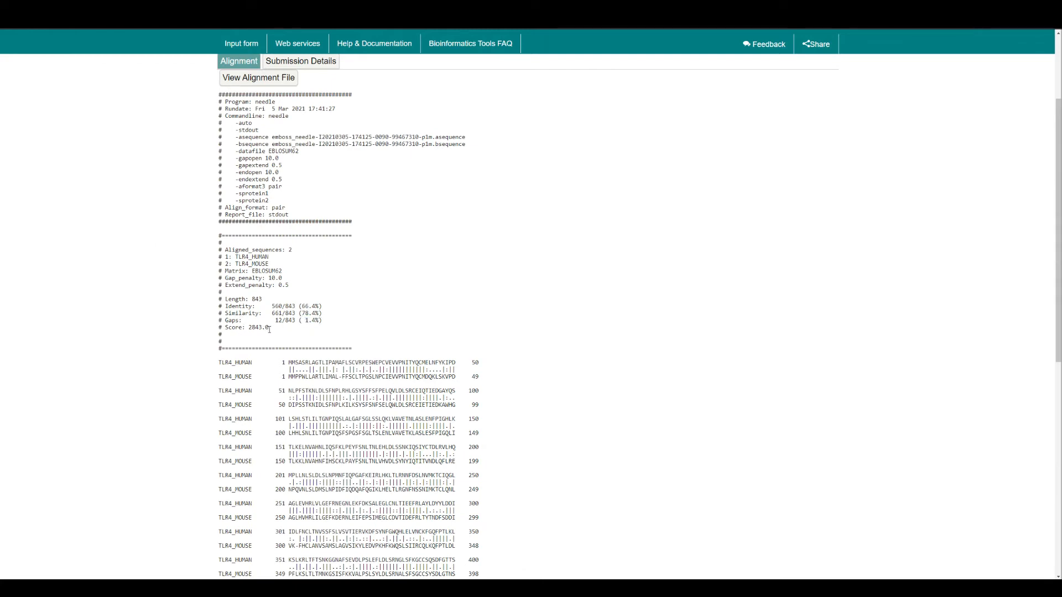
pyautogui.moveTo(644, 297)
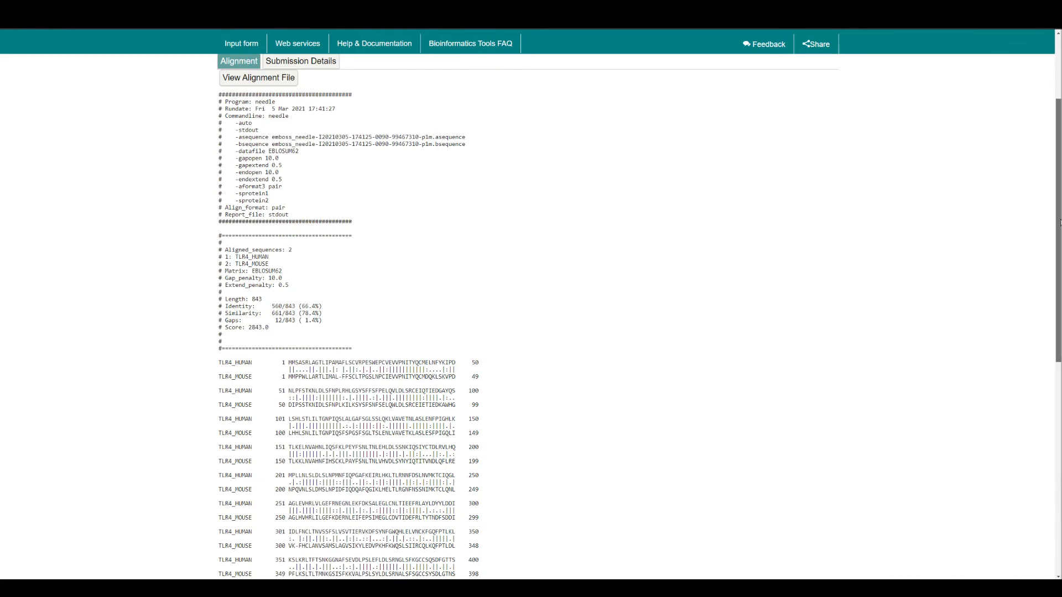
pyautogui.scroll(-3)
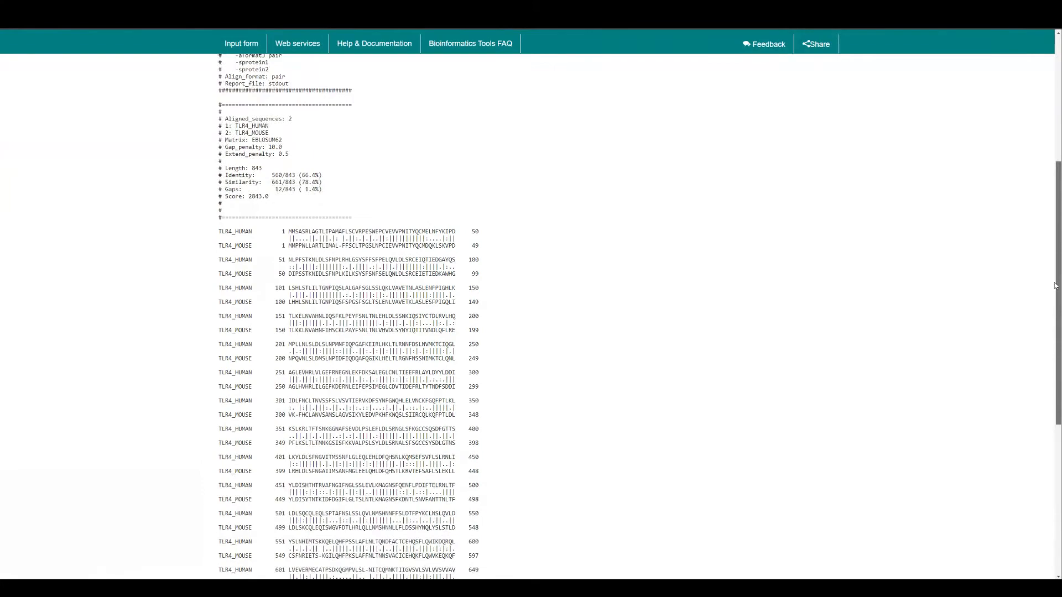
pyautogui.scroll(-3)
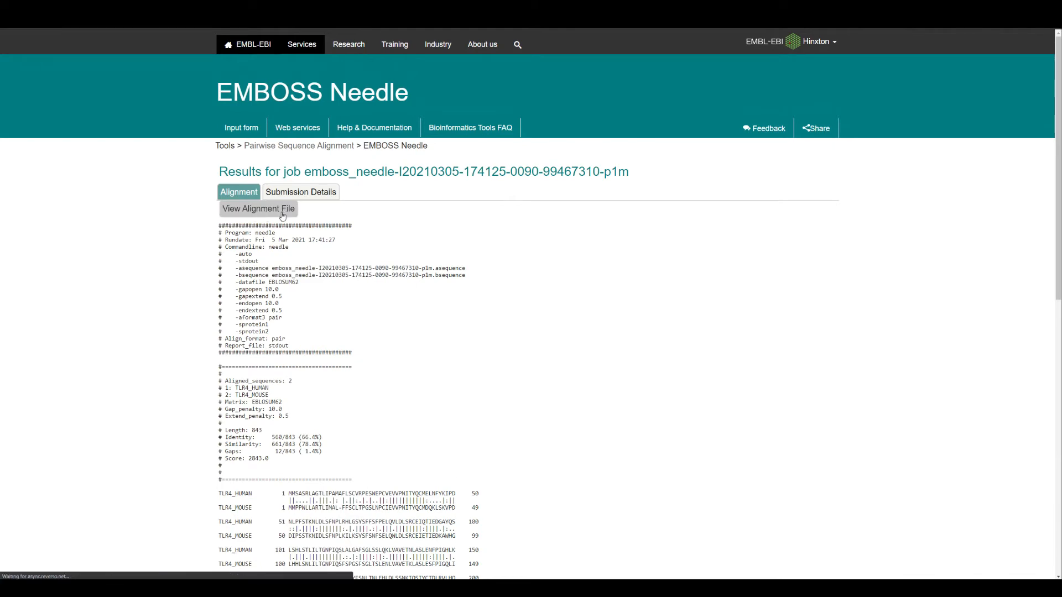
# View the raw alignment file down to the final block ending at human 839 and mouse 835
pyautogui.click(259, 208)
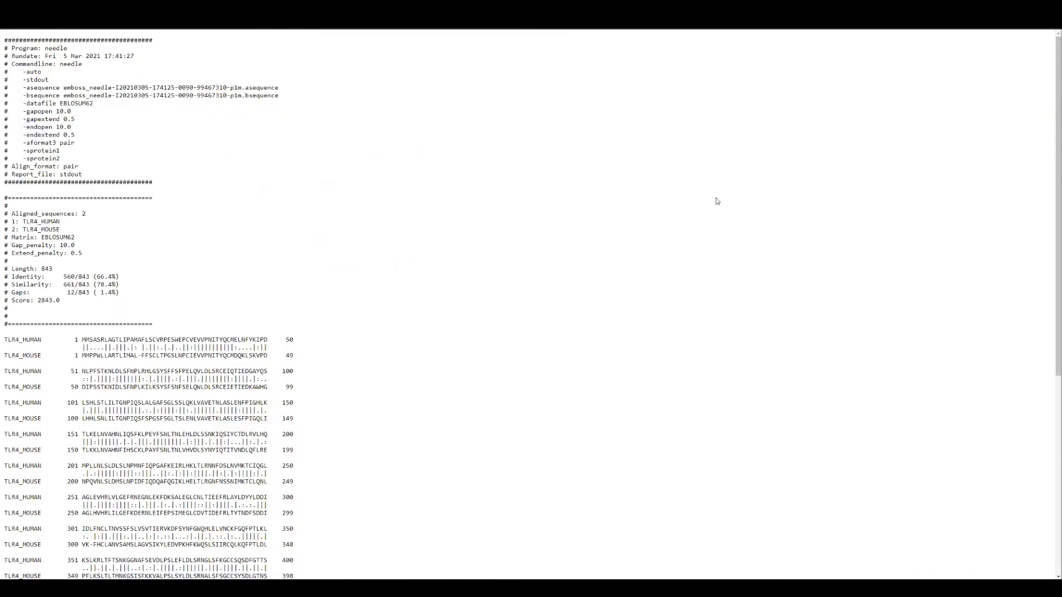
pyautogui.moveTo(818, 108)
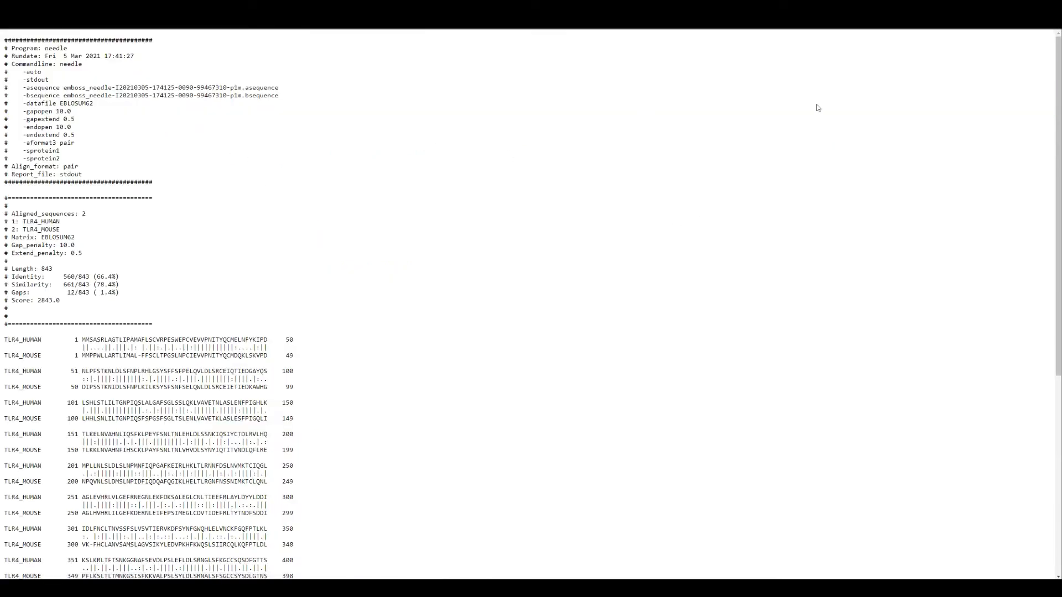
pyautogui.moveTo(1056, 166)
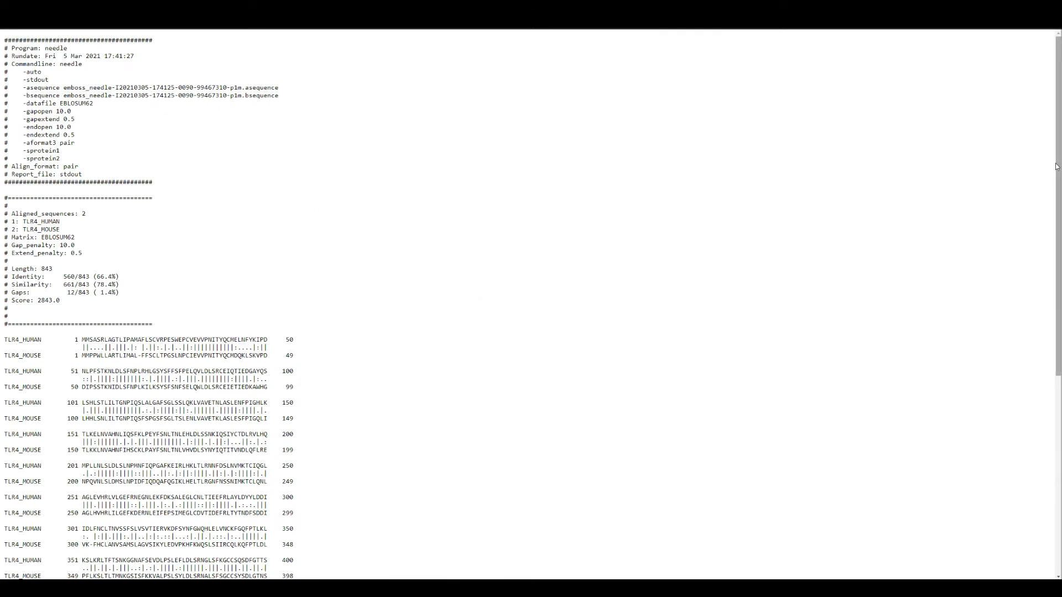
pyautogui.scroll(-3)
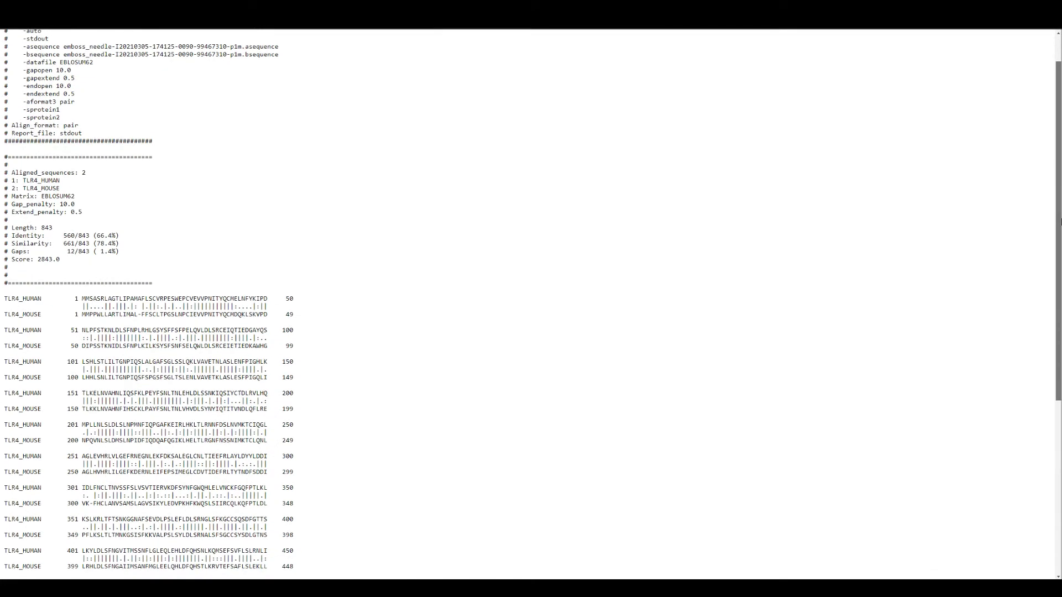
pyautogui.scroll(-3)
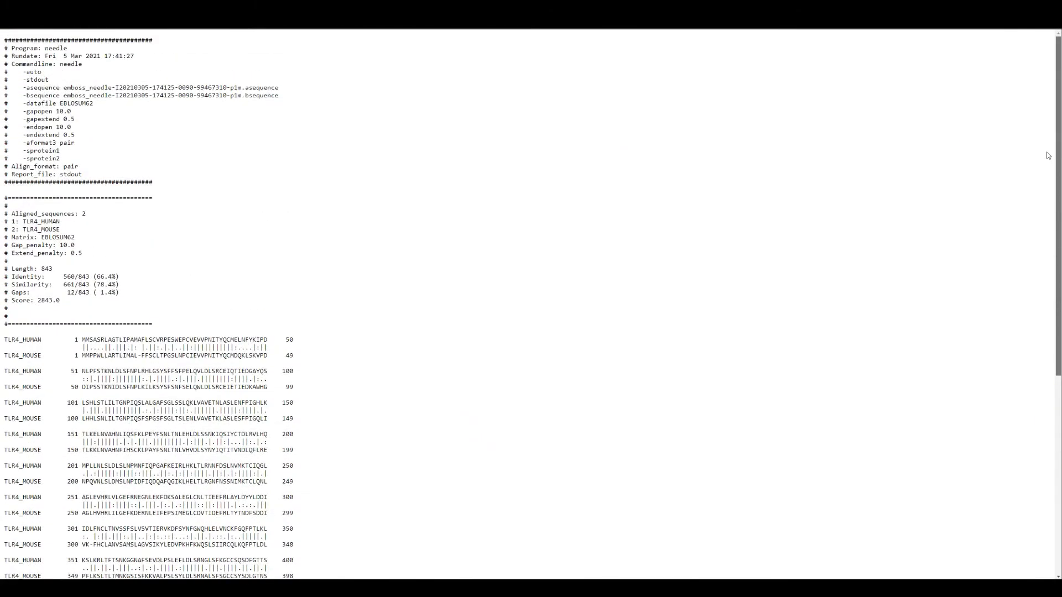
pyautogui.scroll(-3)
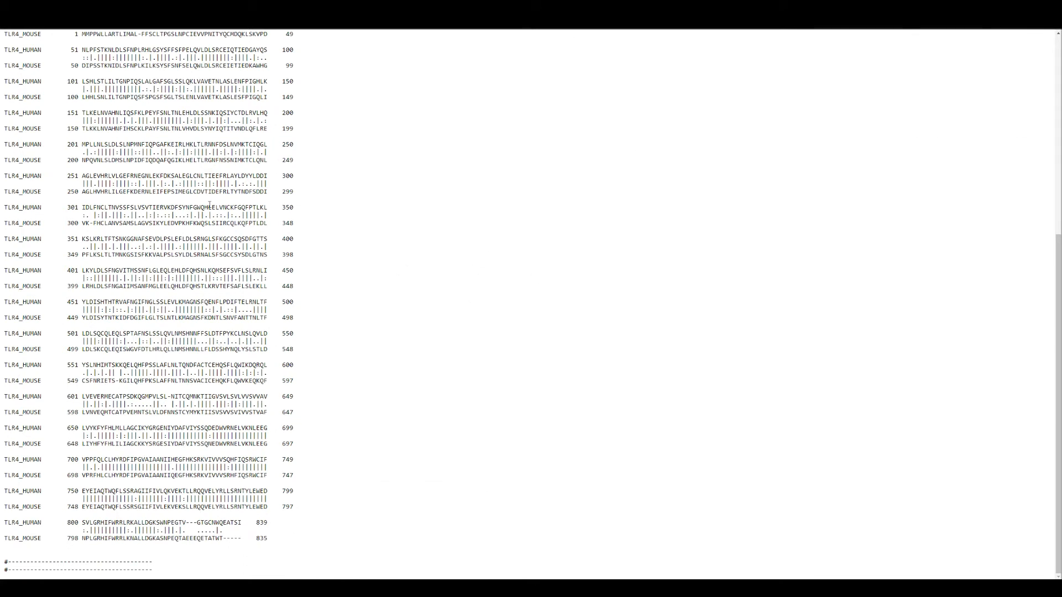
pyautogui.scroll(3)
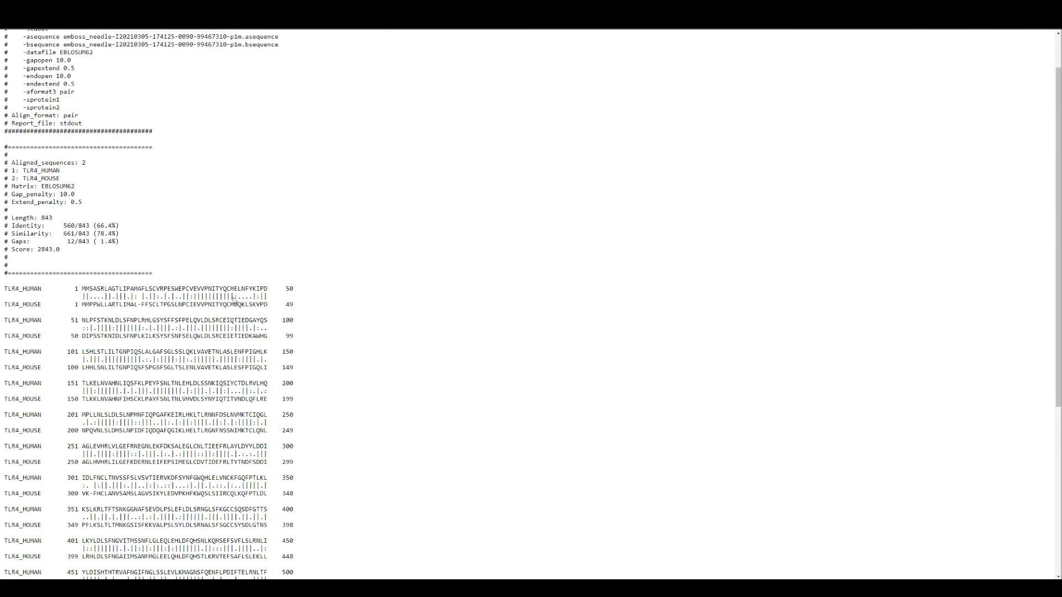
pyautogui.moveTo(822, 448)
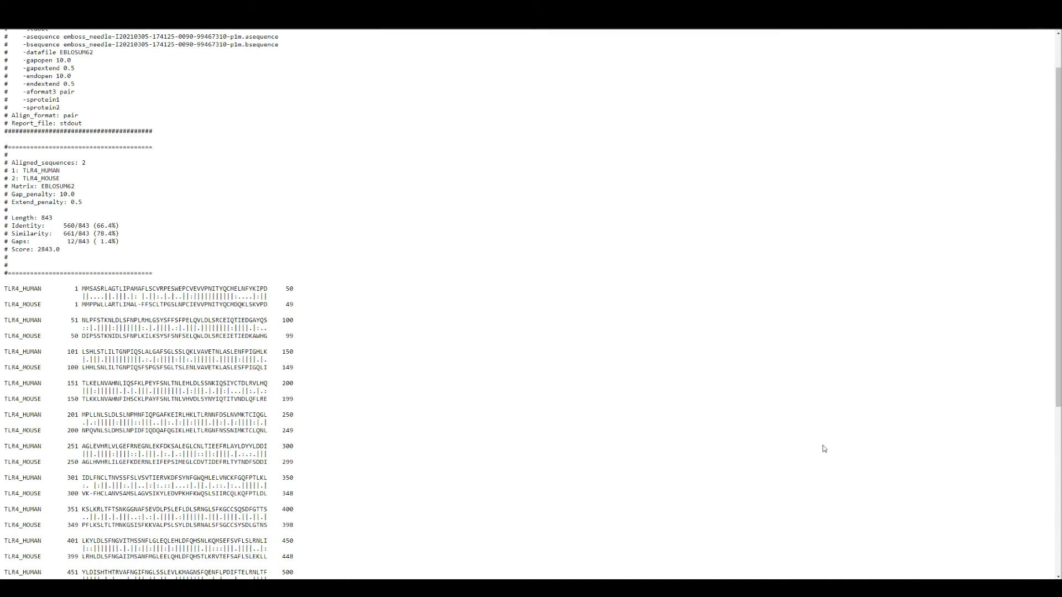
pyautogui.moveTo(1048, 177)
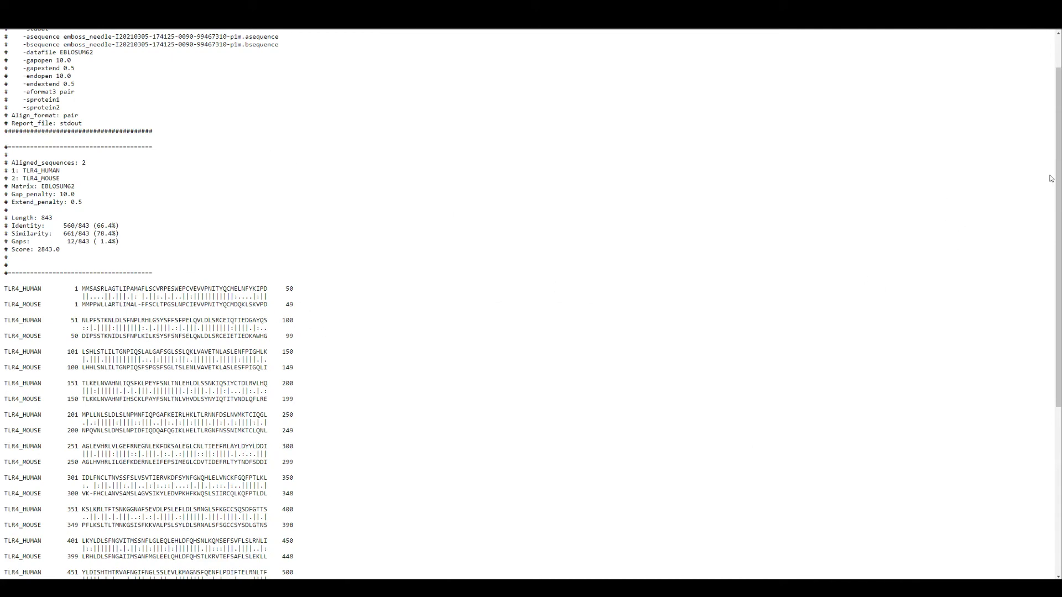
pyautogui.scroll(-3)
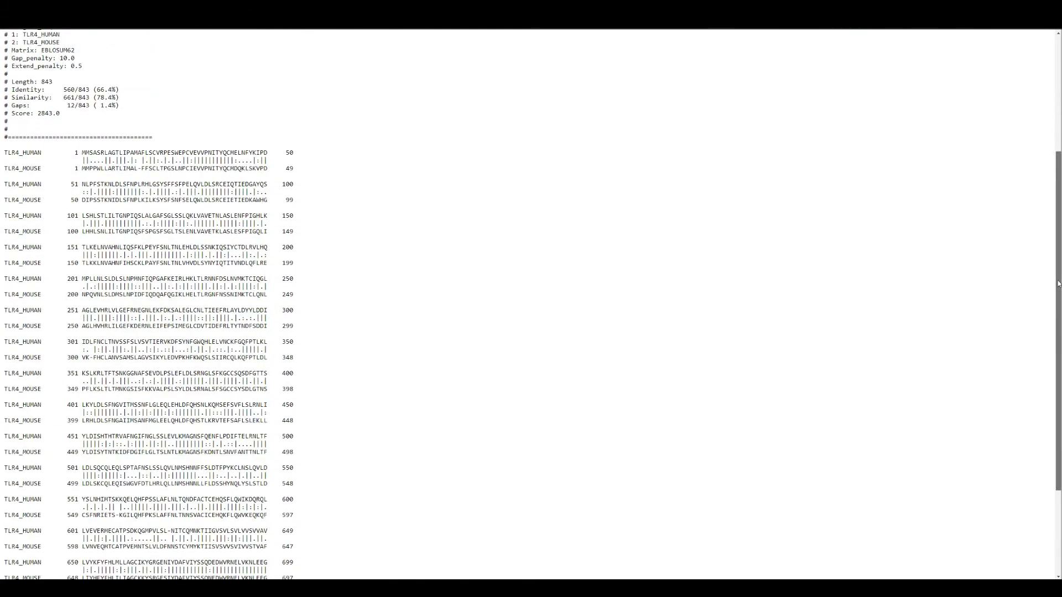
pyautogui.scroll(-3)
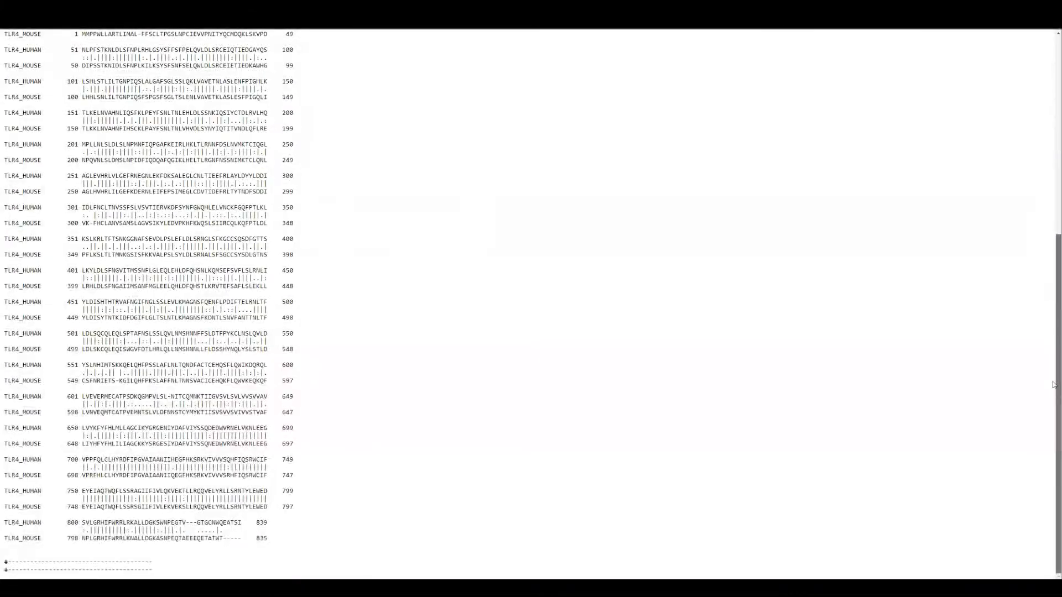
pyautogui.moveTo(79, 423); pyautogui.dragTo(270, 538)
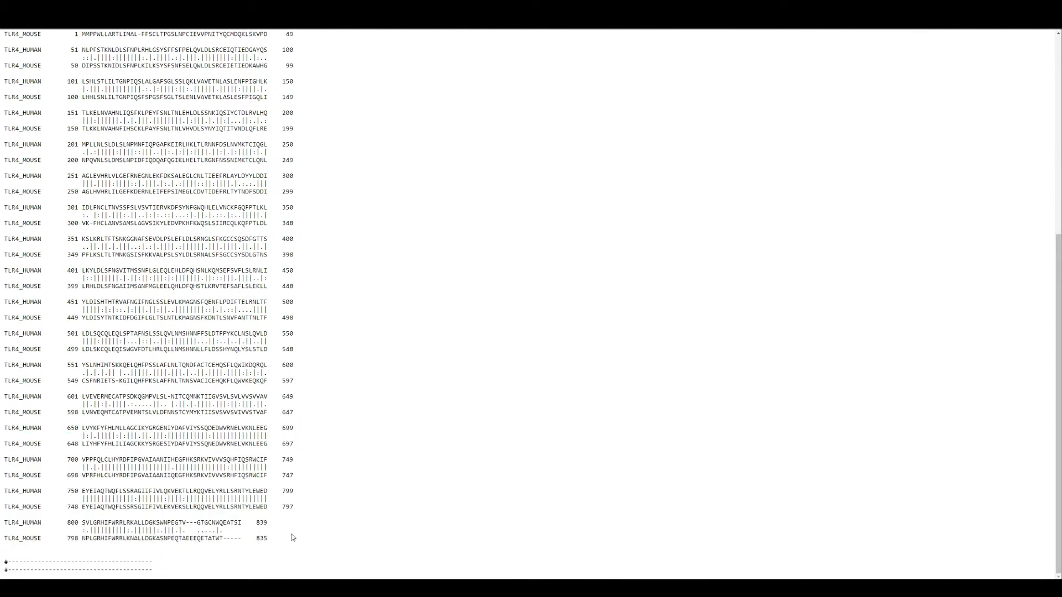
pyautogui.moveTo(383, 508)
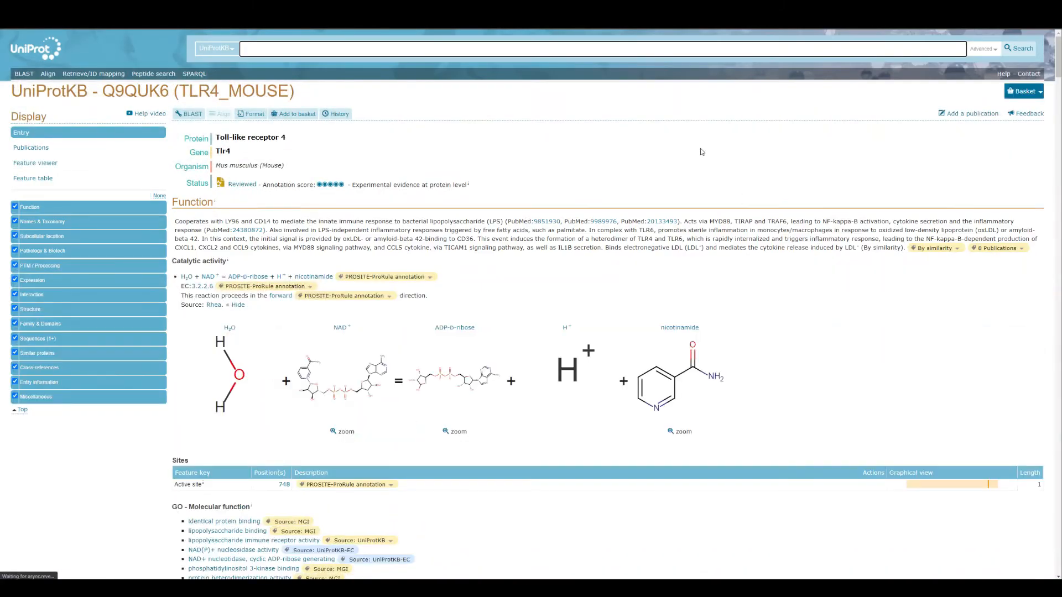
# Scroll the Q9QUK6 entry to its Sequence section and select residues 601–835
pyautogui.scroll(-3)
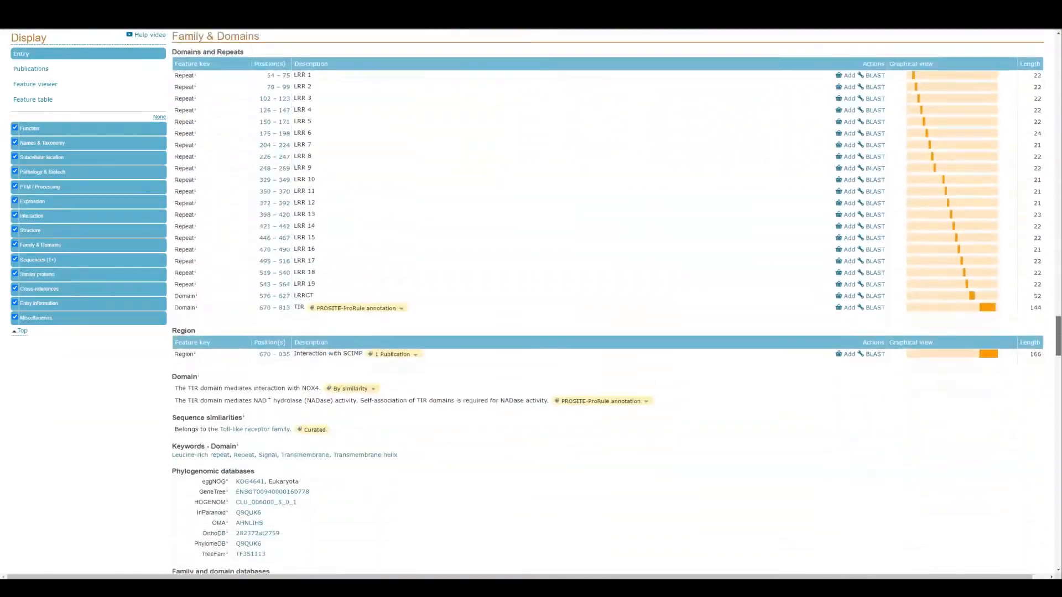
pyautogui.scroll(-3)
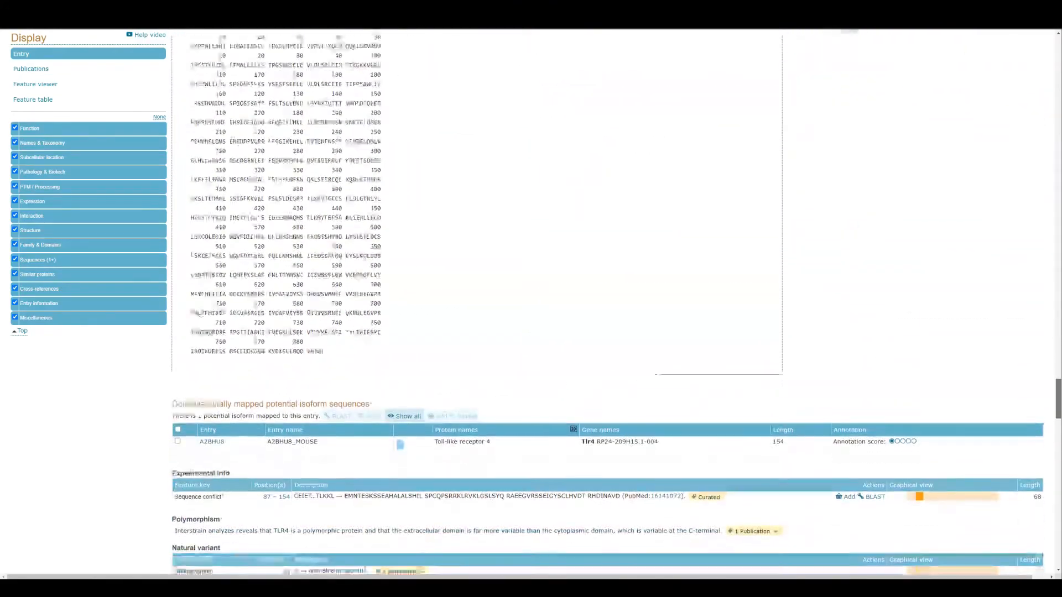
pyautogui.scroll(-3)
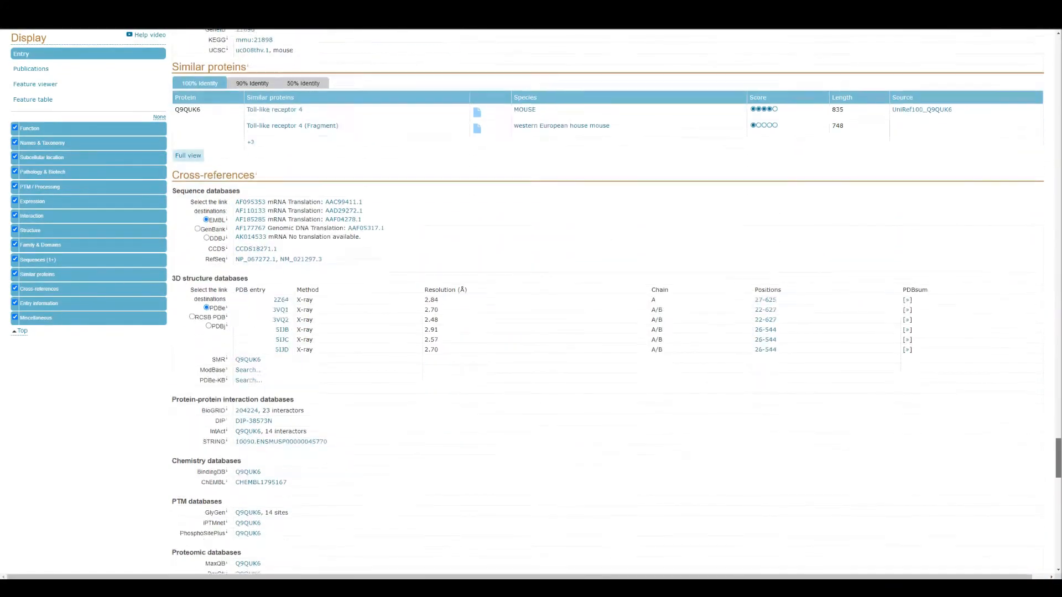
pyautogui.scroll(-3)
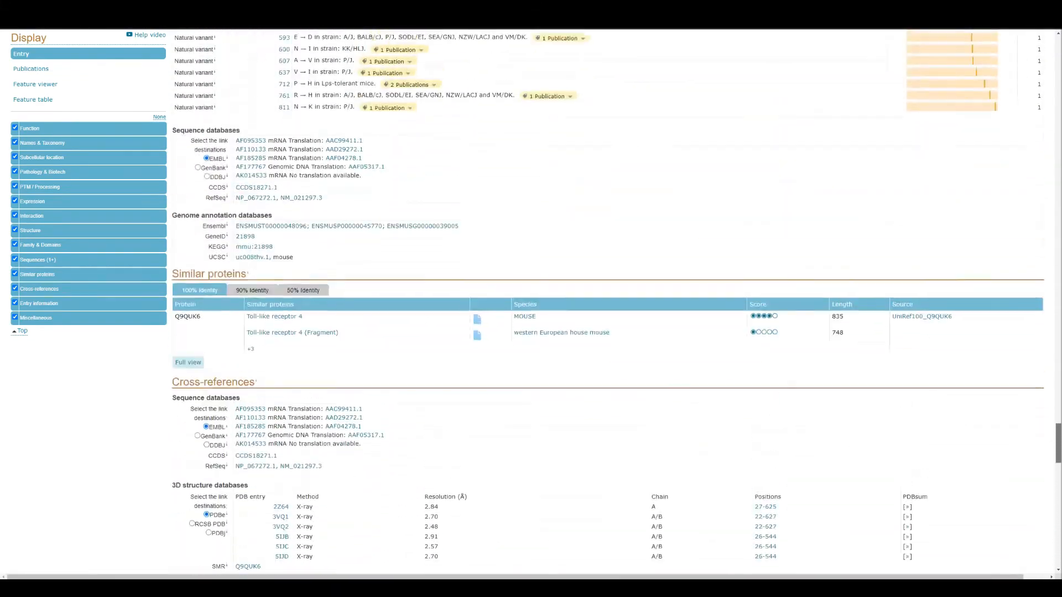
pyautogui.scroll(3)
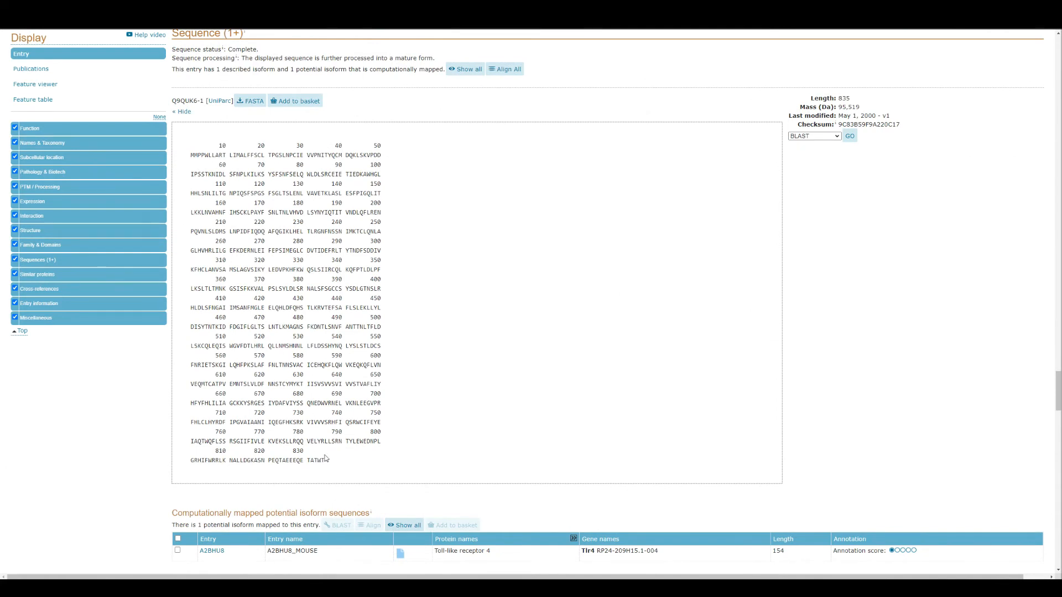
pyautogui.moveTo(239, 375); pyautogui.dragTo(324, 464)
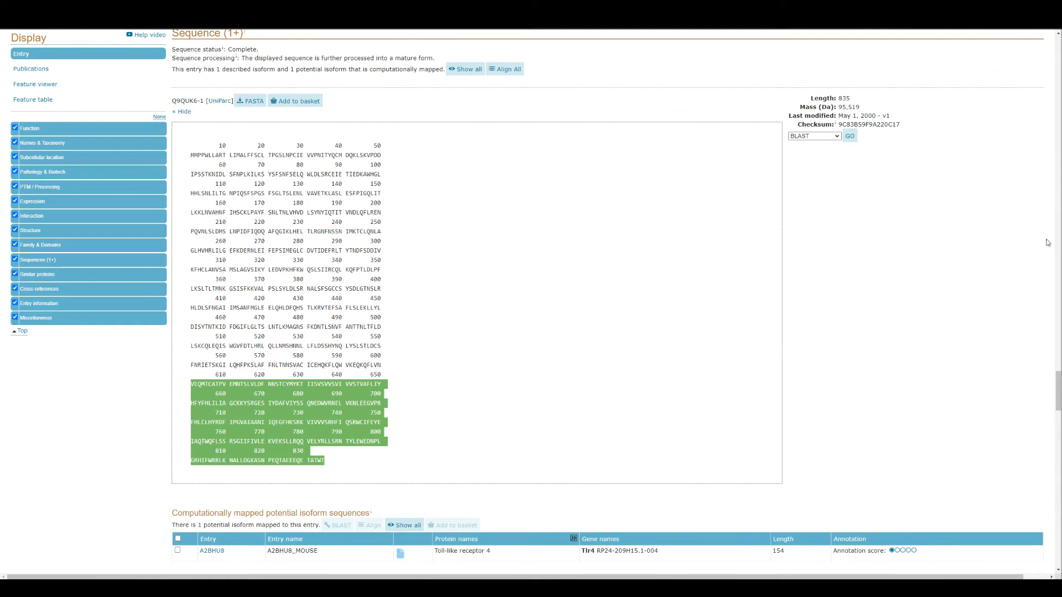
pyautogui.scroll(-3)
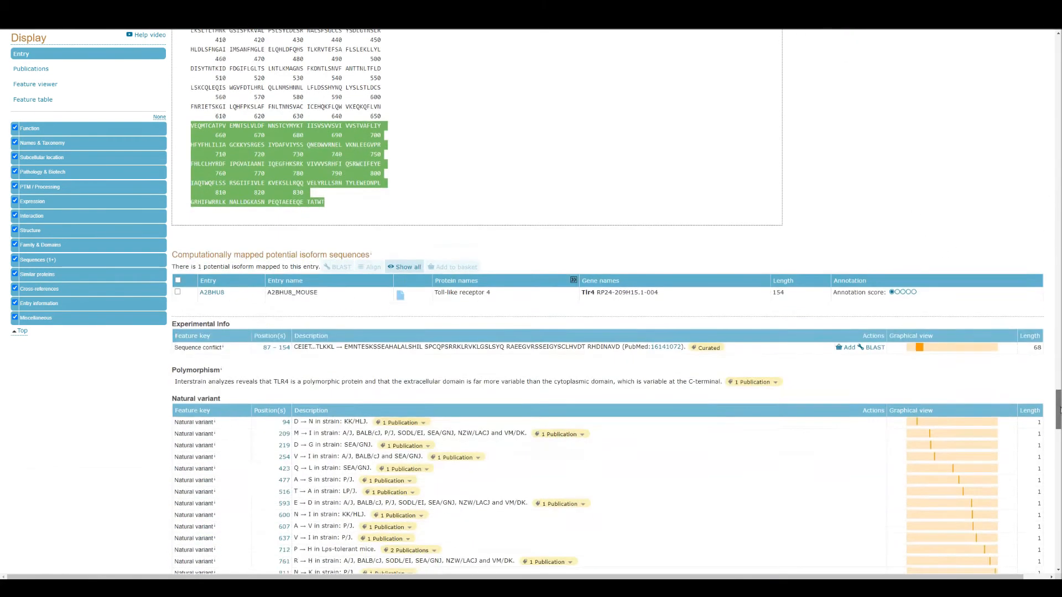
pyautogui.scroll(-3)
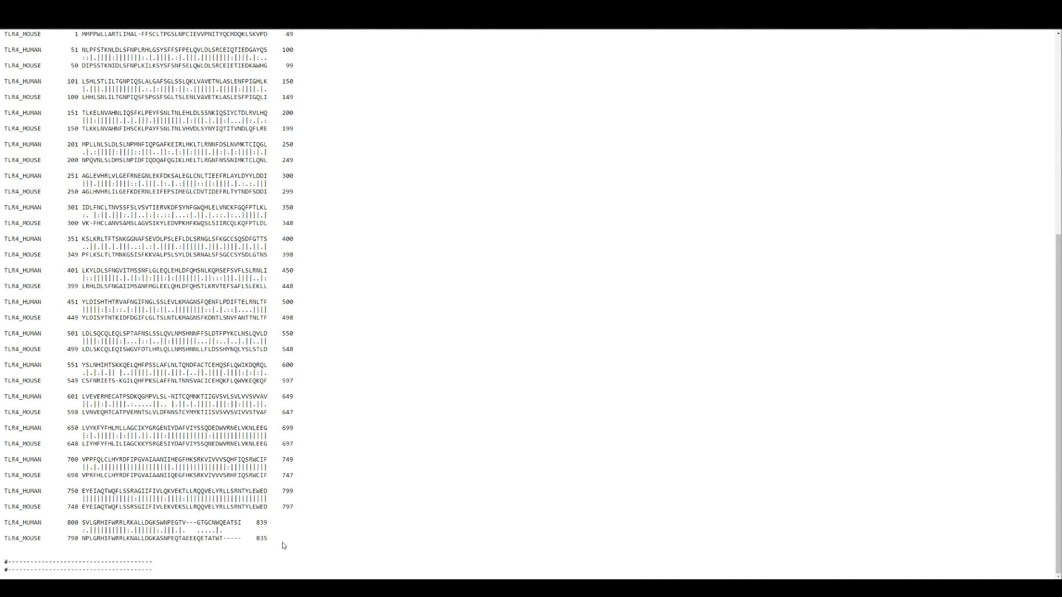
pyautogui.moveTo(290, 547)
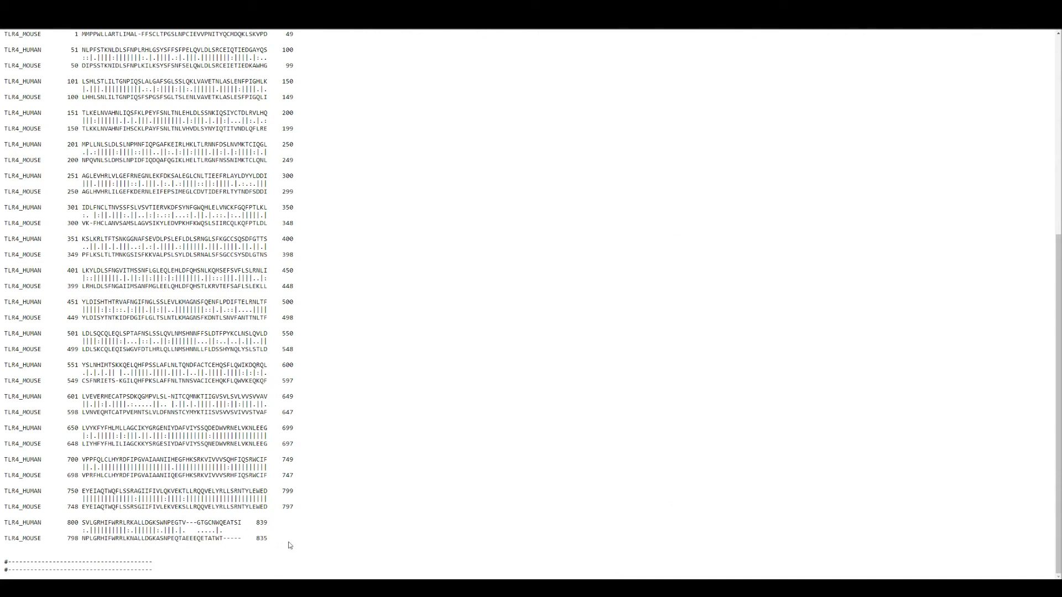
pyautogui.moveTo(281, 540)
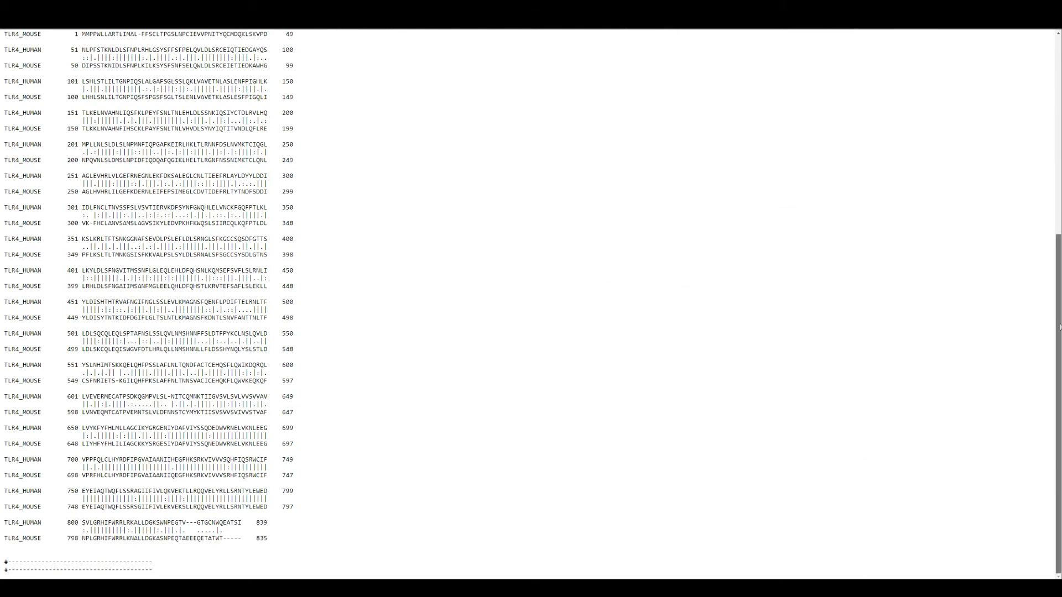
pyautogui.scroll(3)
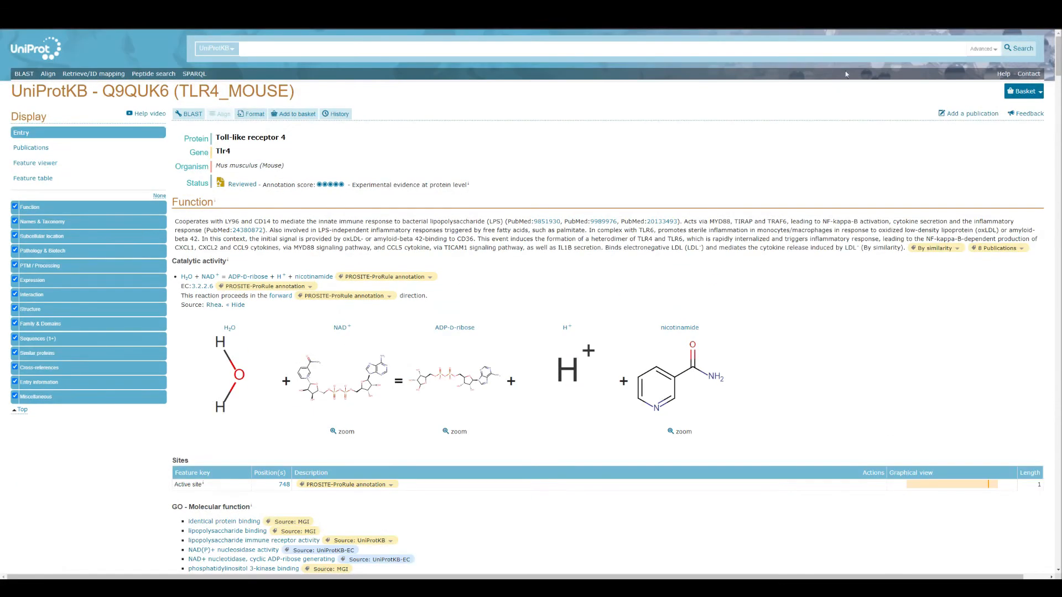
pyautogui.moveTo(250, 158)
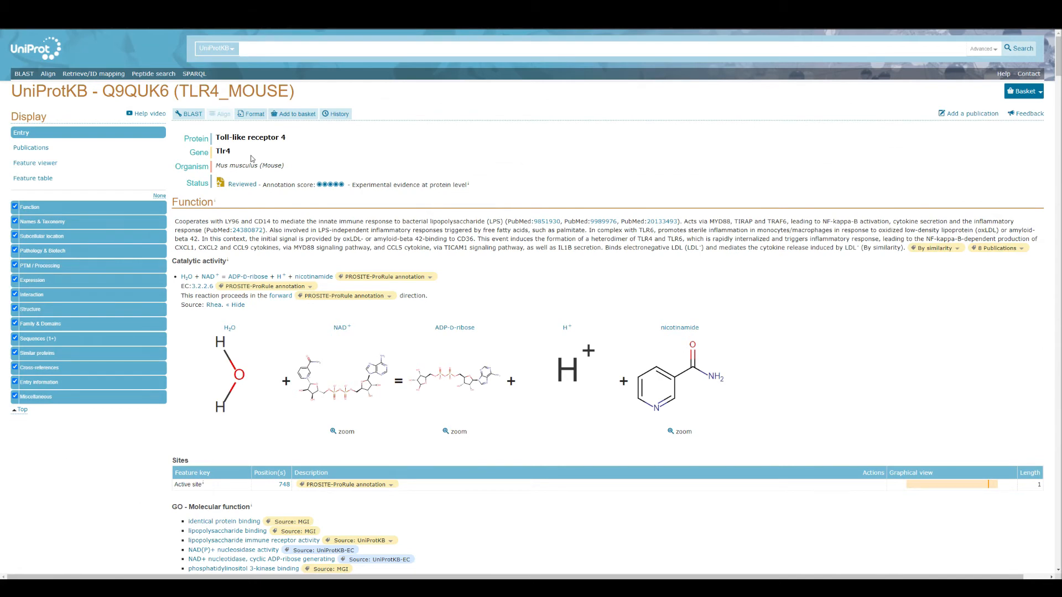
pyautogui.moveTo(298, 155)
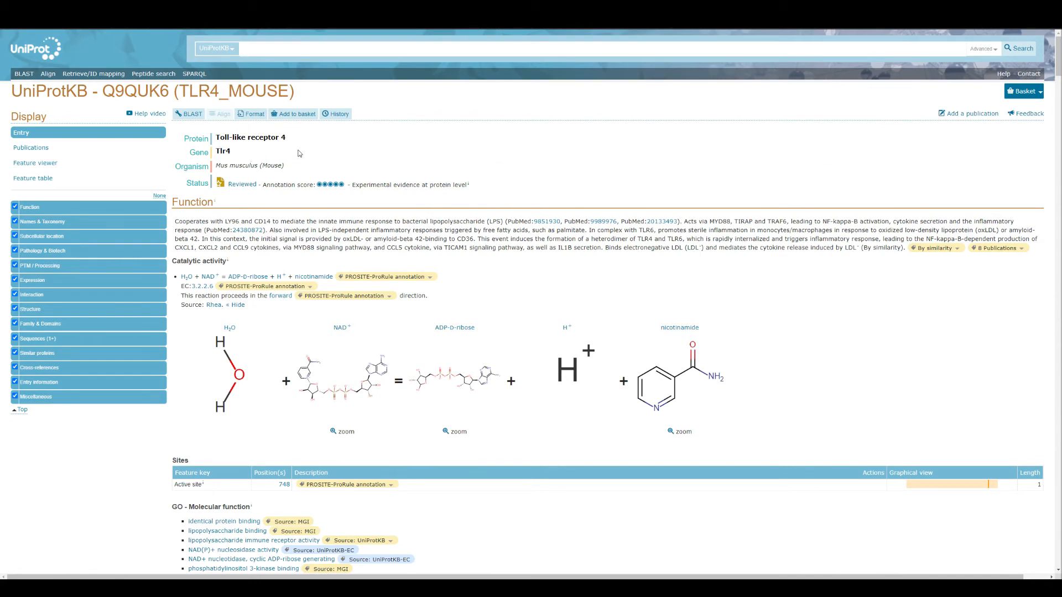
pyautogui.moveTo(289, 152)
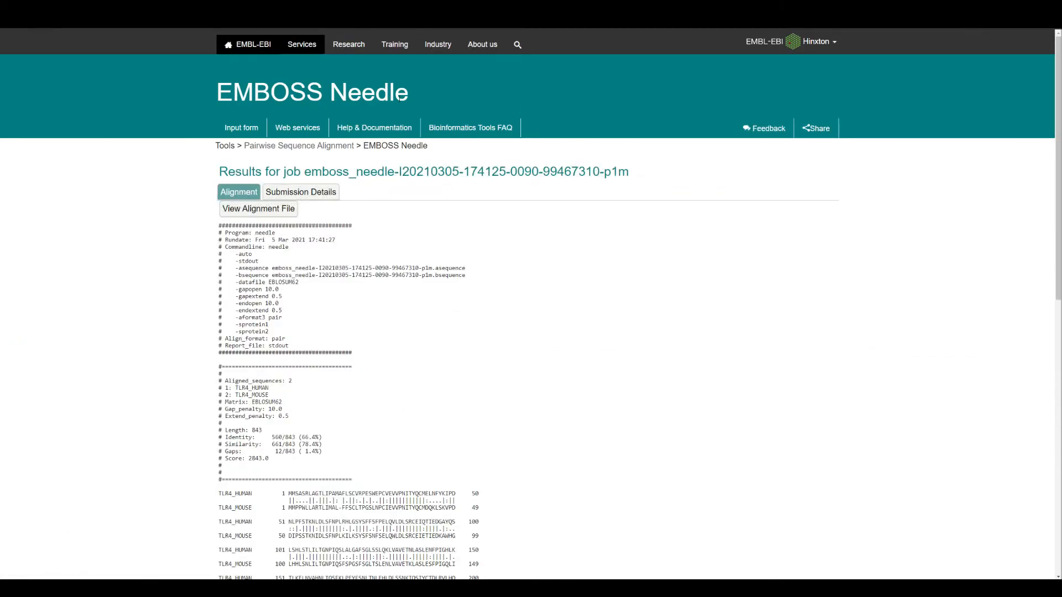
pyautogui.moveTo(455, 99)
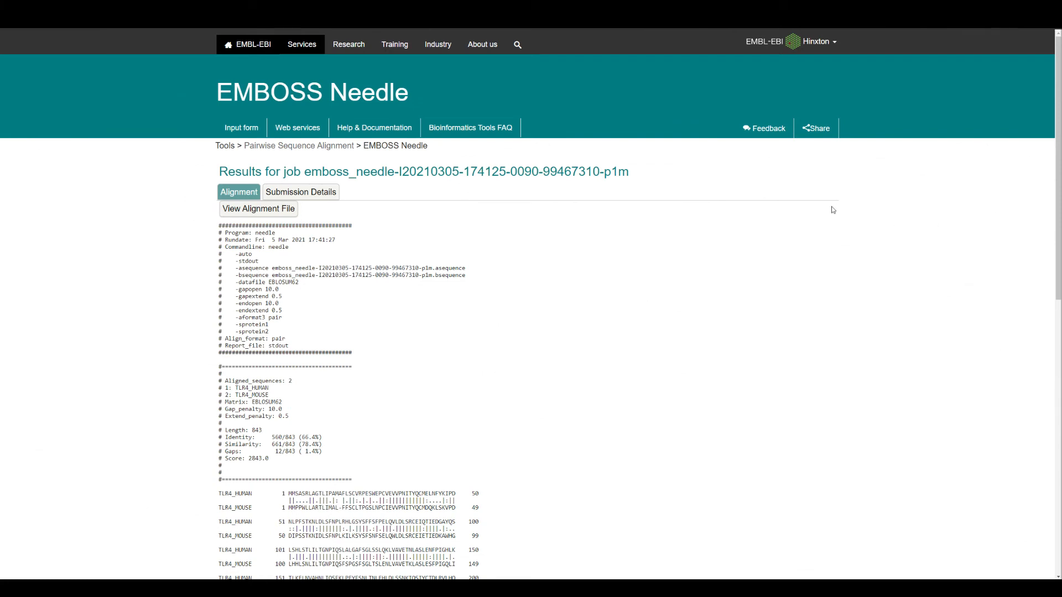
pyautogui.moveTo(201, 87)
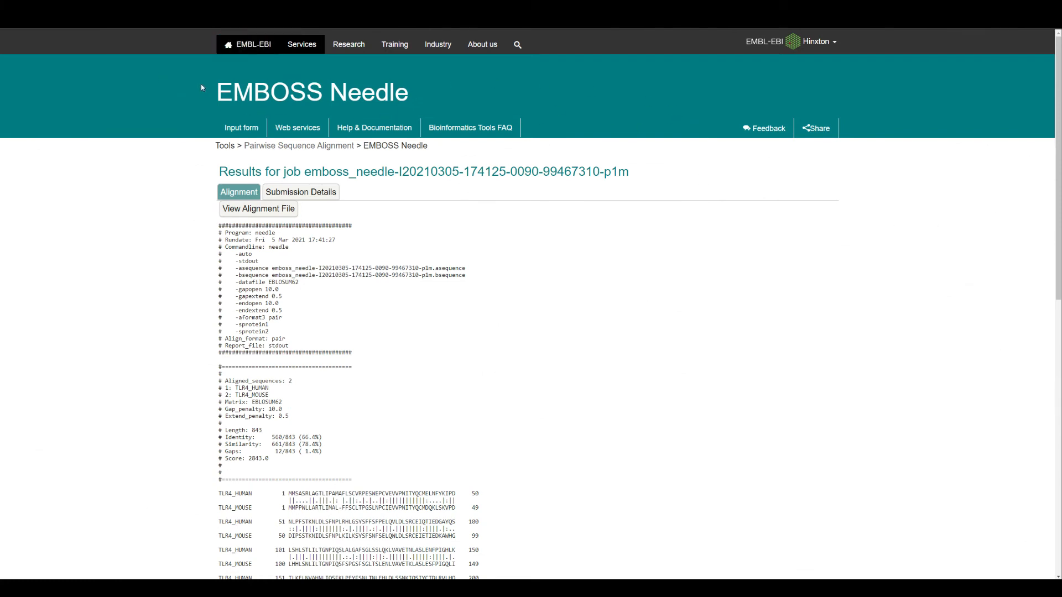
pyautogui.moveTo(547, 242)
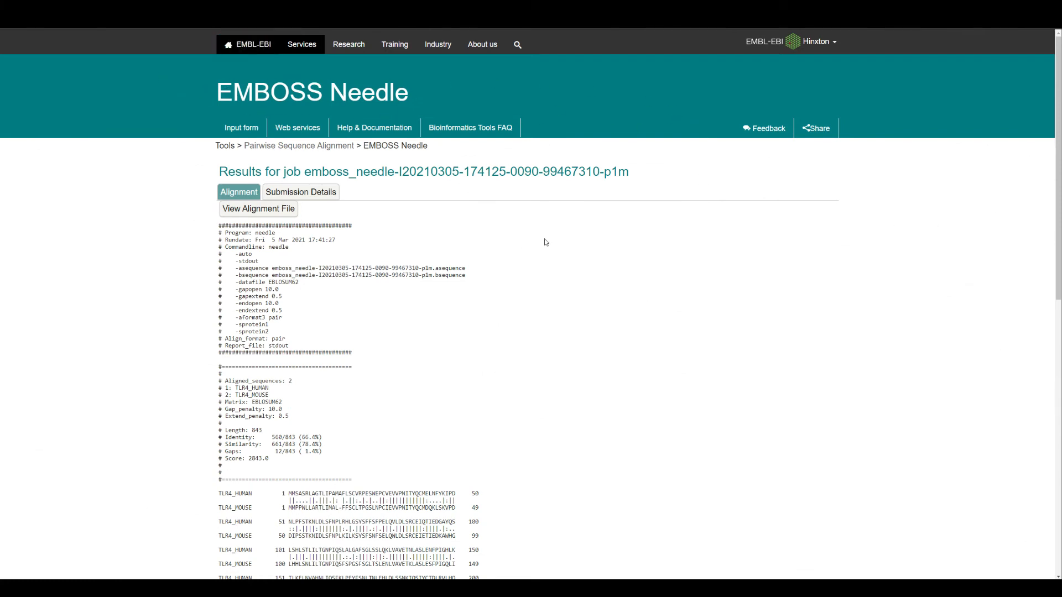
pyautogui.moveTo(391, 134)
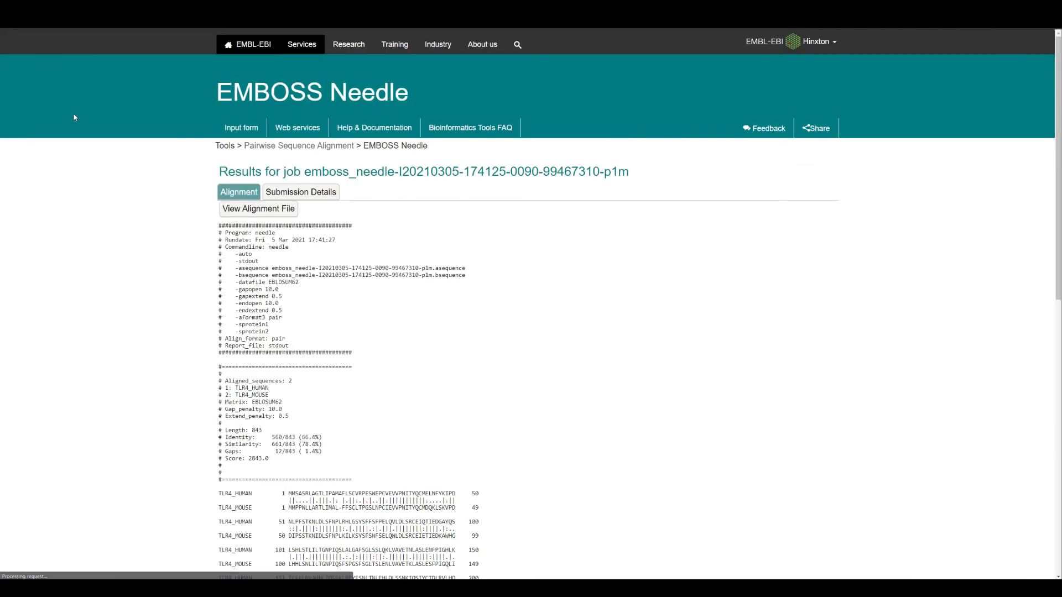
pyautogui.moveTo(802, 205)
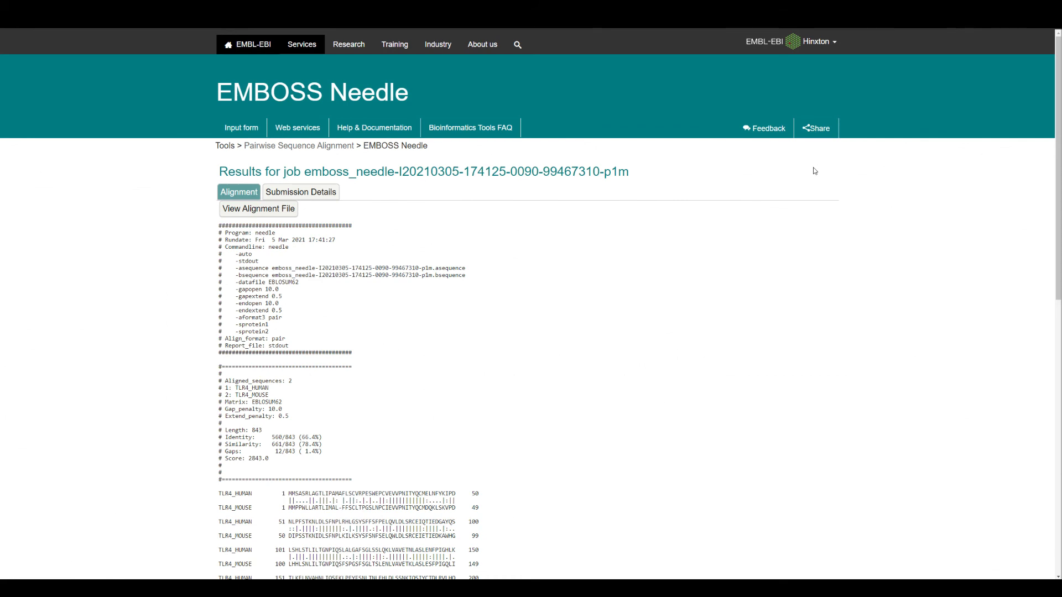
pyautogui.moveTo(614, 232)
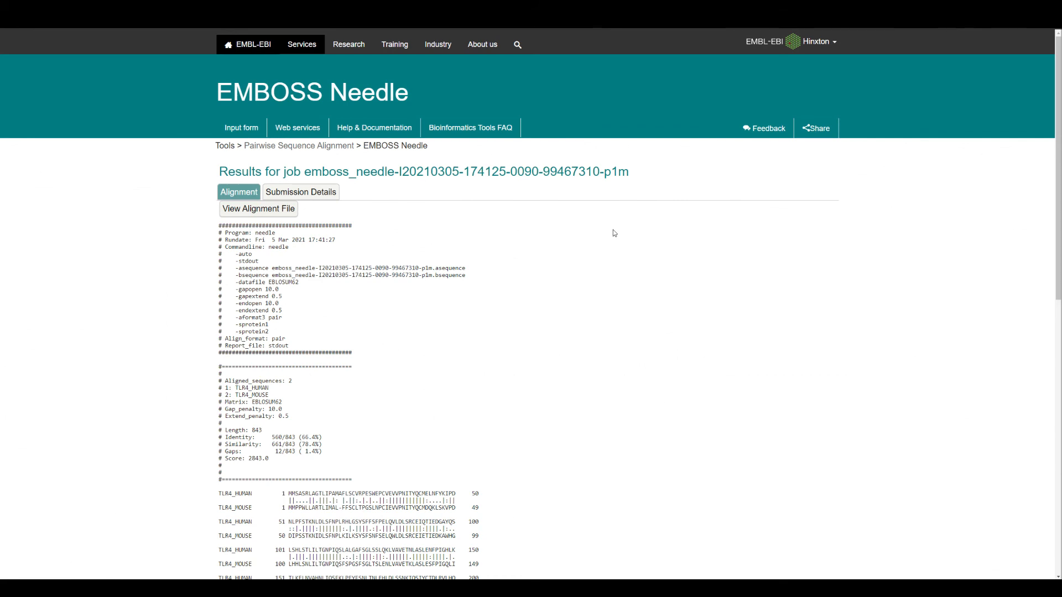
pyautogui.moveTo(614, 247)
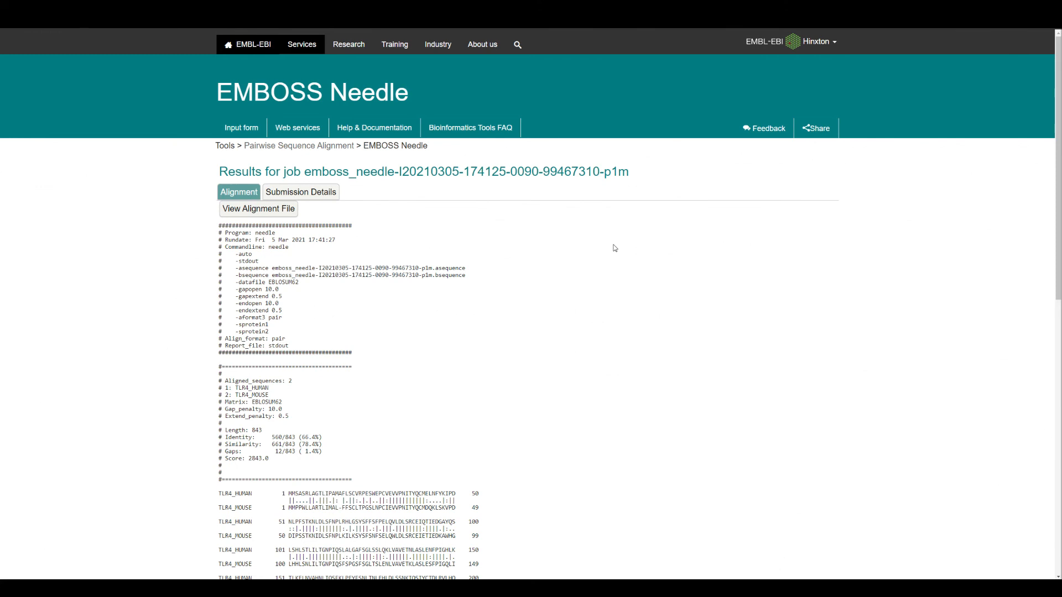
pyautogui.moveTo(651, 270)
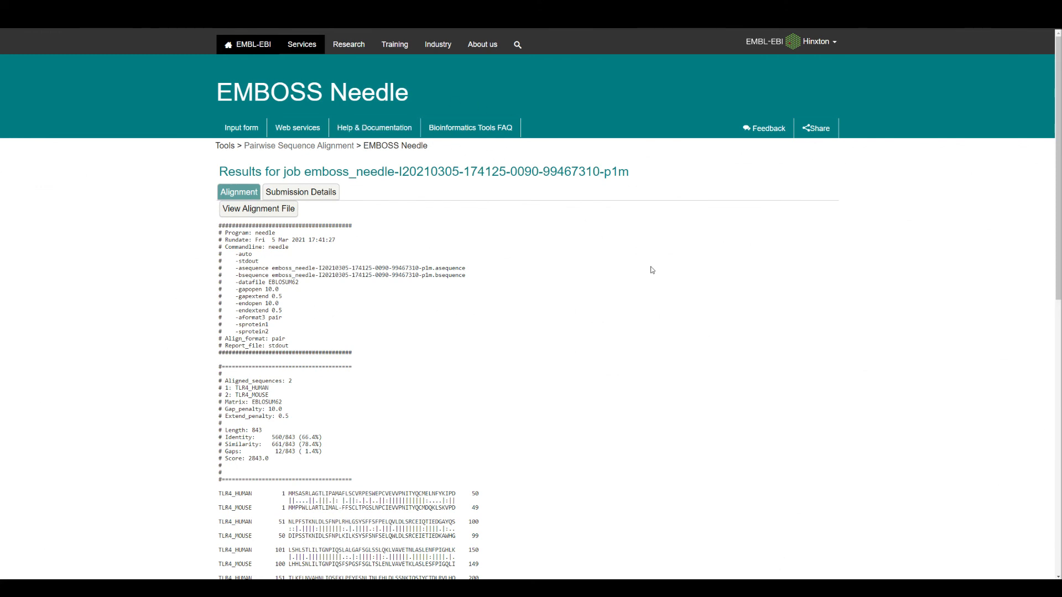
pyautogui.moveTo(1058, 219)
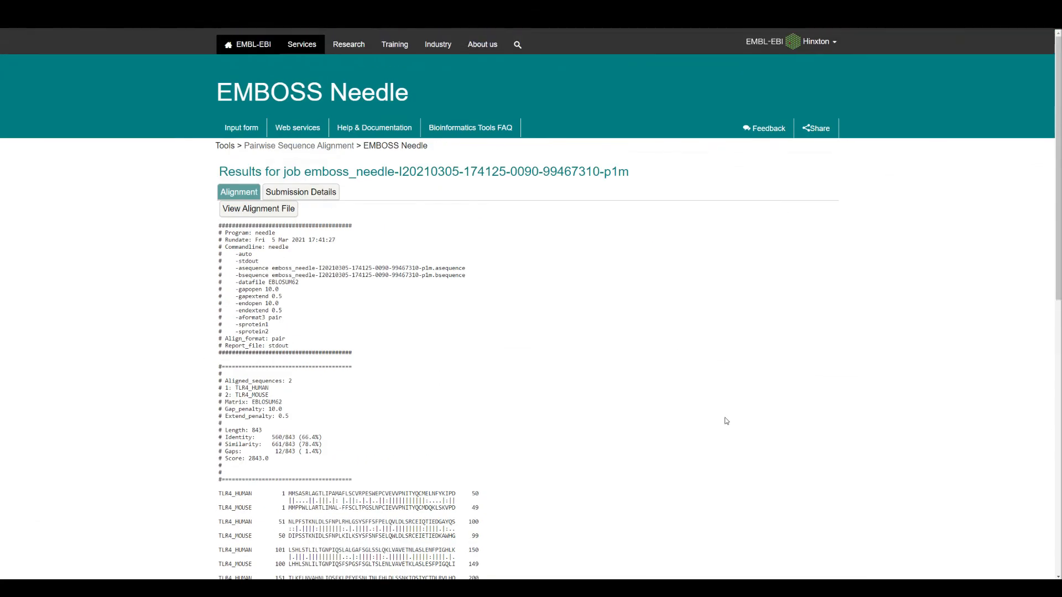
pyautogui.scroll(-3)
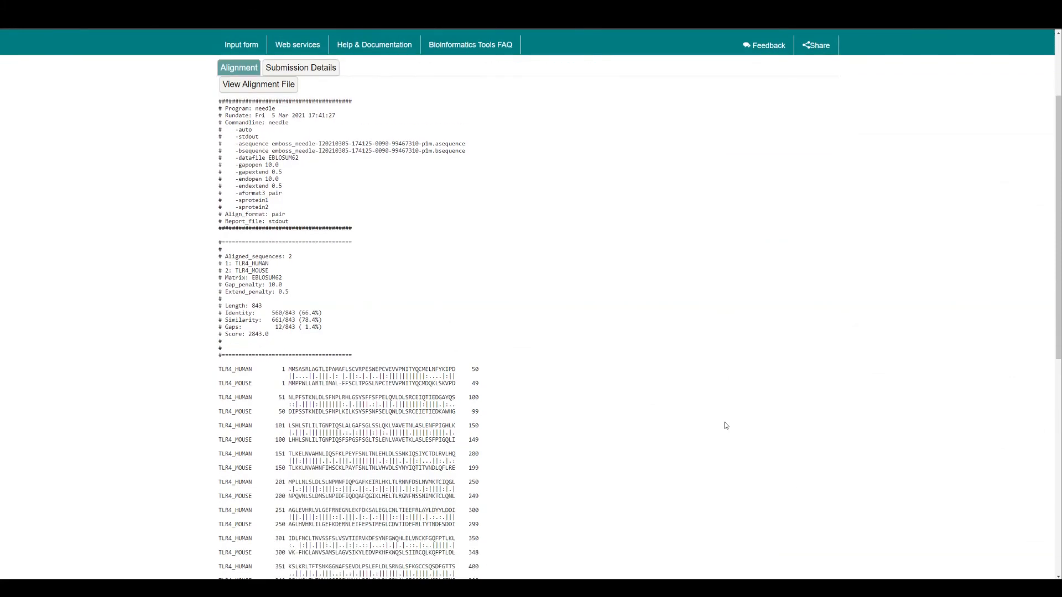
pyautogui.moveTo(271, 326); pyautogui.dragTo(268, 334)
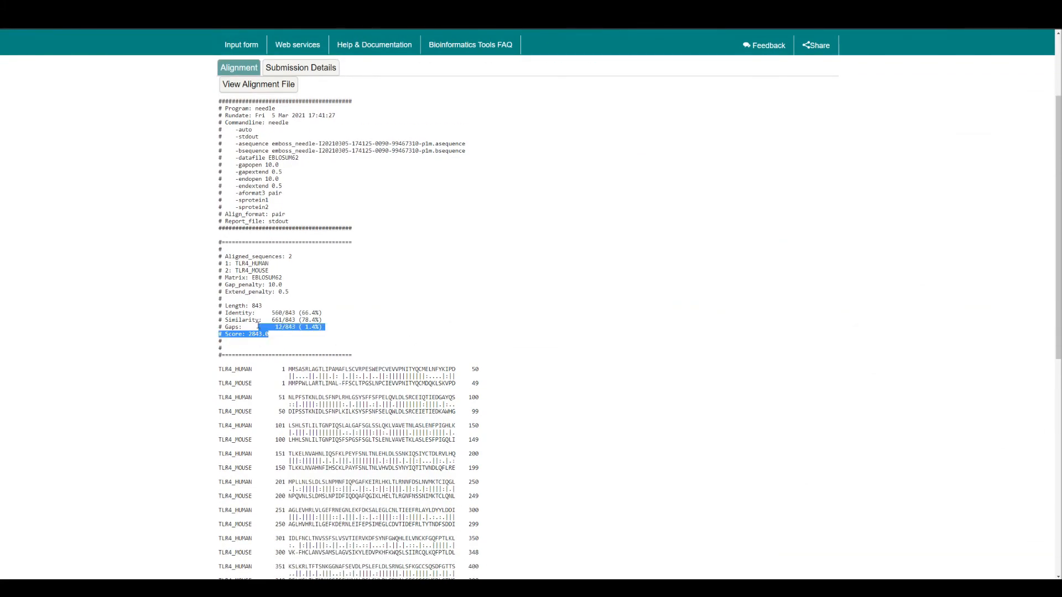
pyautogui.click(292, 339)
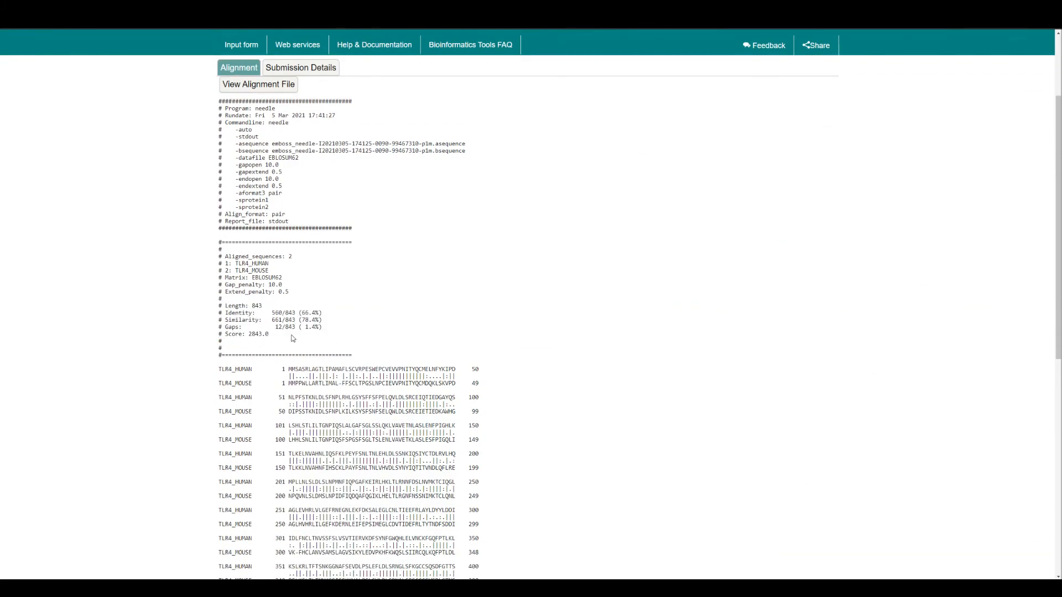
pyautogui.moveTo(1031, 239)
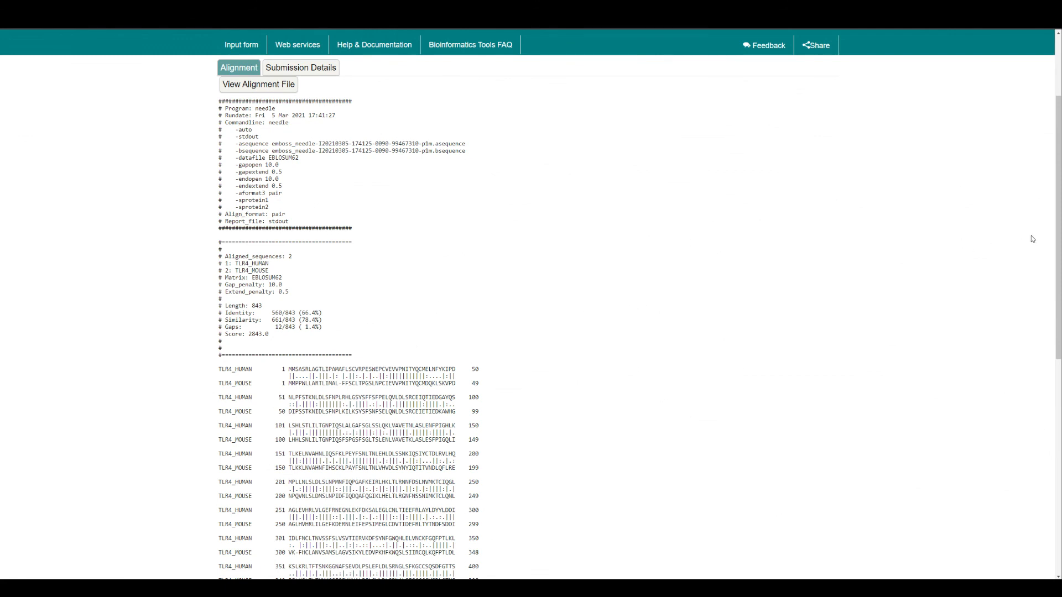
pyautogui.moveTo(577, 265)
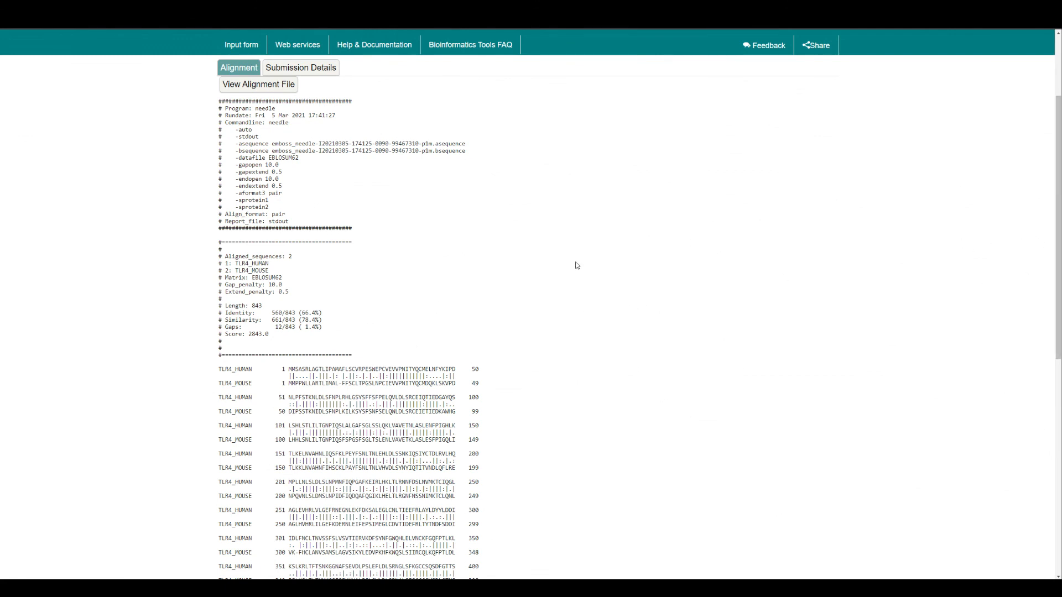